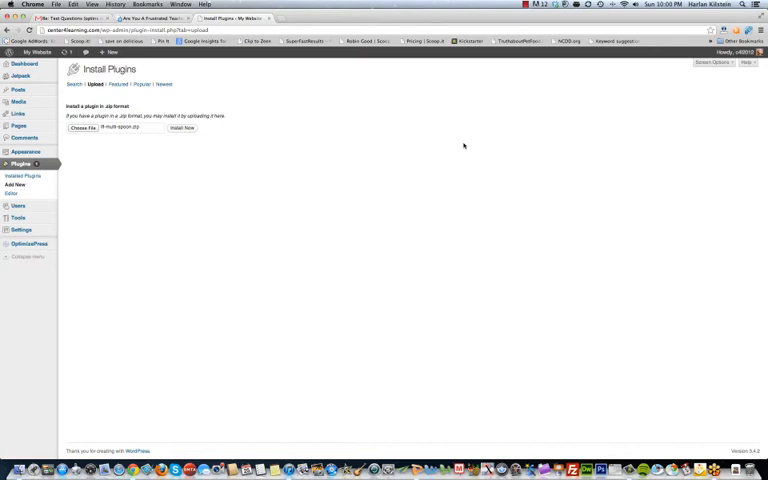
mouse_move(252, 184)
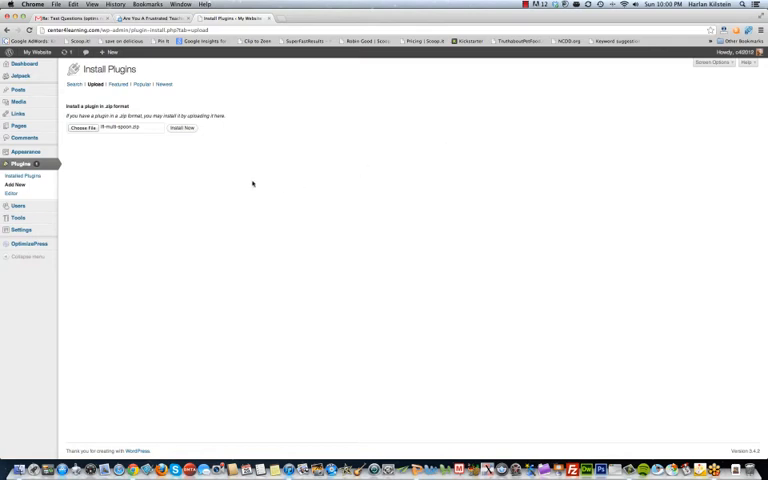
Step: Install the Laser Focused Leads plugin from lfl-multi-spoon.zip and activate it
left_click(183, 128)
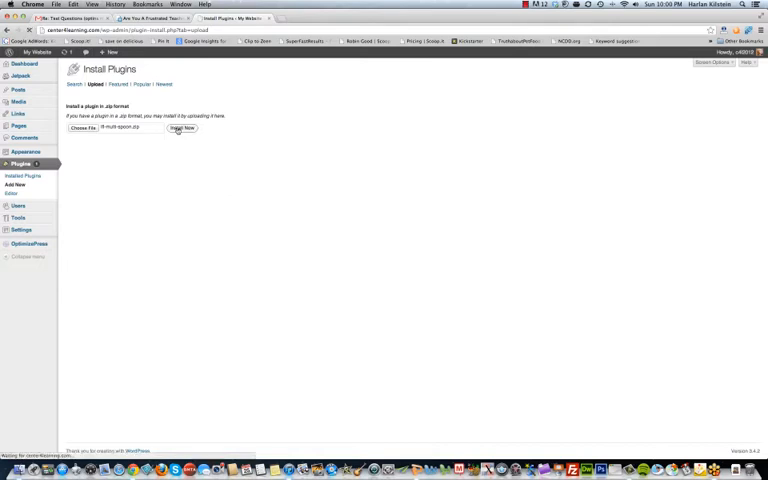
left_click(183, 129)
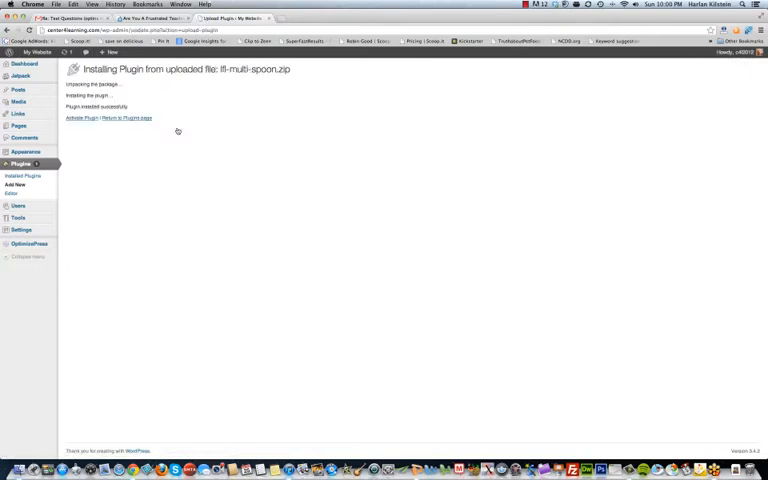
left_click(84, 120)
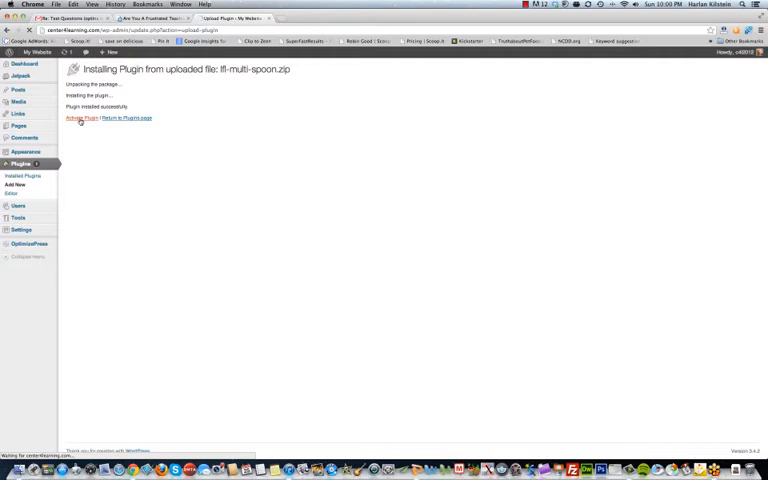
left_click(84, 120)
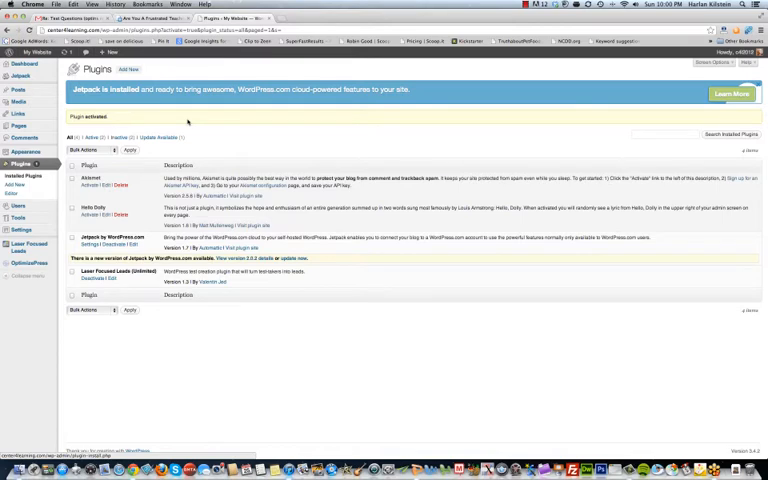
Step: Create a new quiz named 'Are You A Frustrated Teacher' showing 5 questions per page
left_click(27, 247)
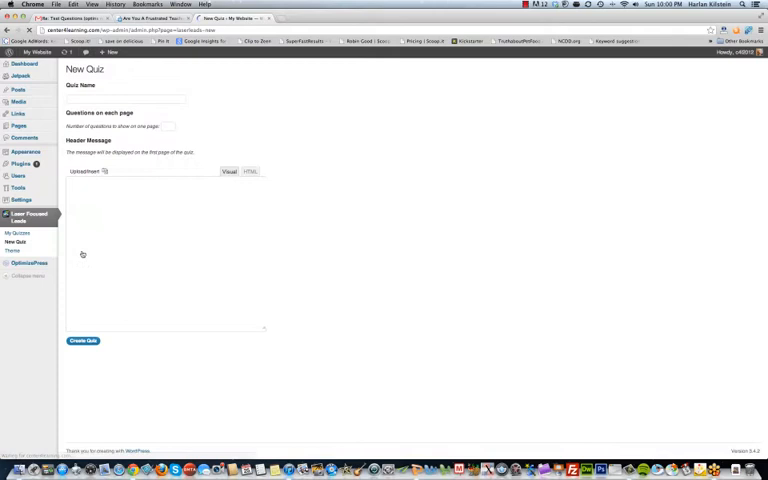
left_click(229, 171)
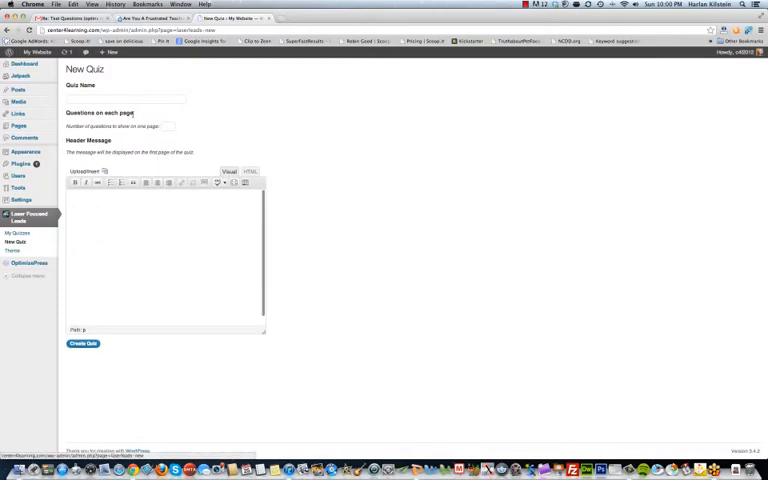
left_click(127, 99)
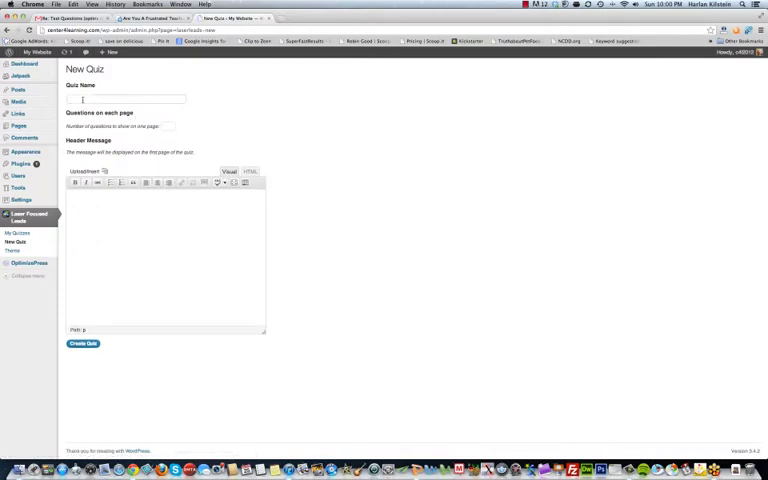
type("Are You A")
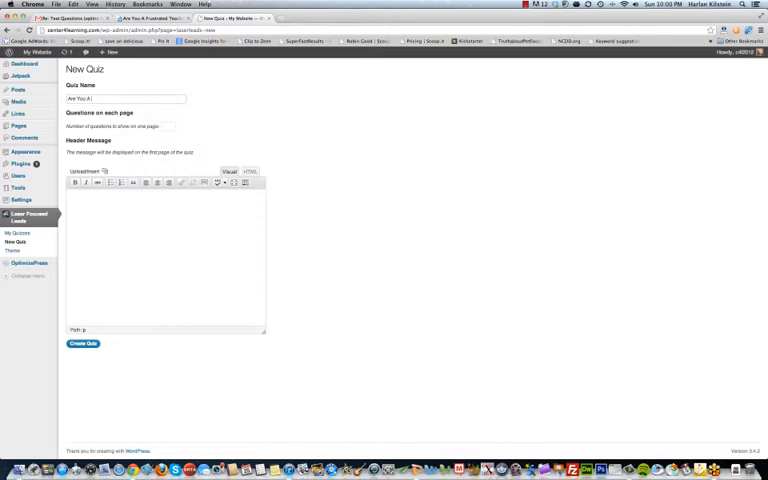
type("Frustrated Teacher")
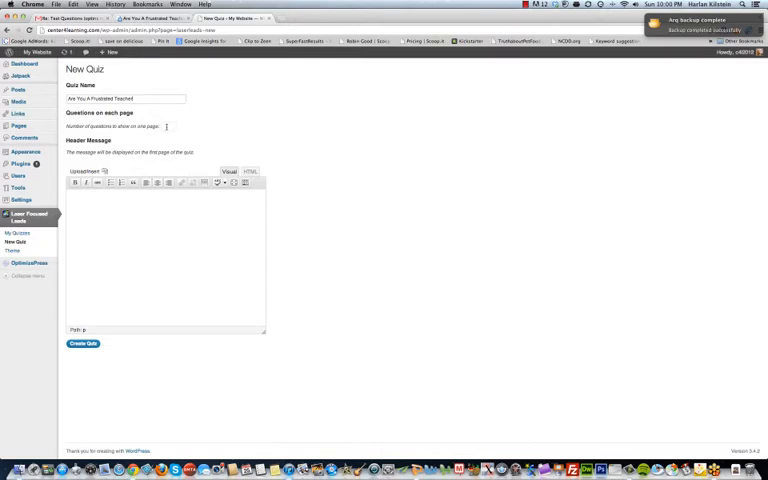
mouse_move(215, 118)
type("5")
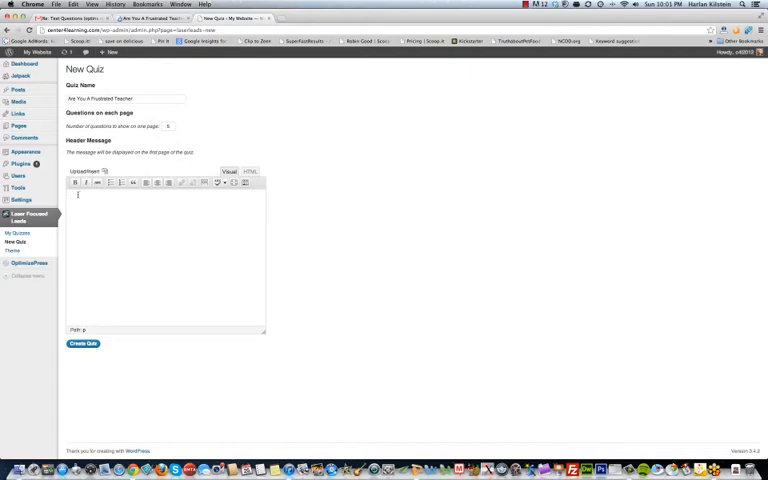
Step: Type the header: bold 'Are You A Frustrated Teacher?' and italic 'Take This Quiz And Find Out'
type("Are You A Frustrated Teacher?")
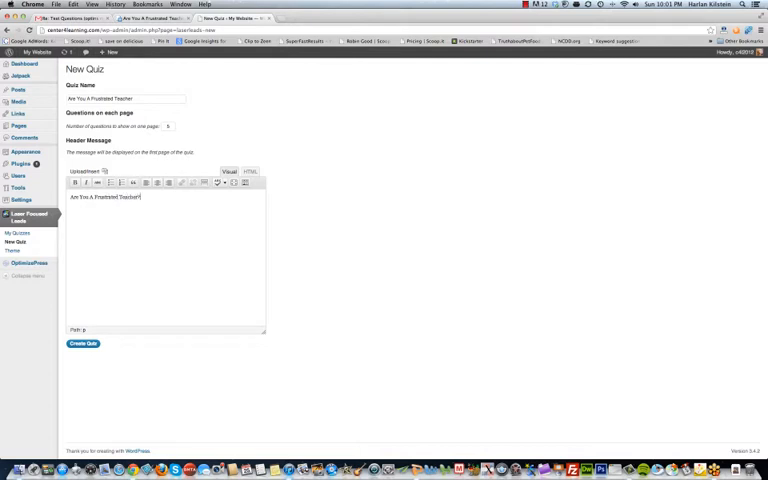
type("Take This Qui")
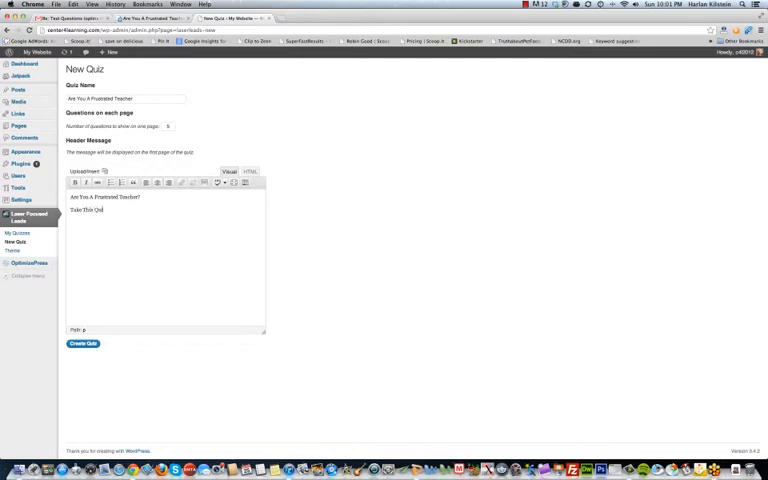
type("And Find Out.")
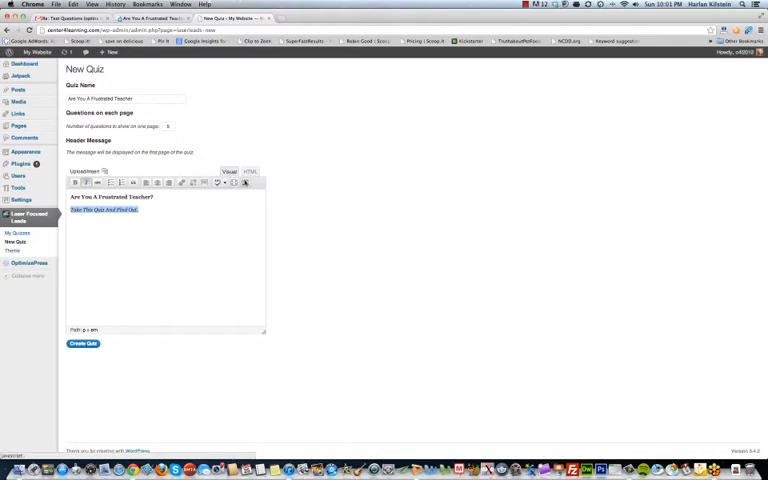
Step: Format the header question as a large heading and submit with Create Quiz
left_click(246, 182)
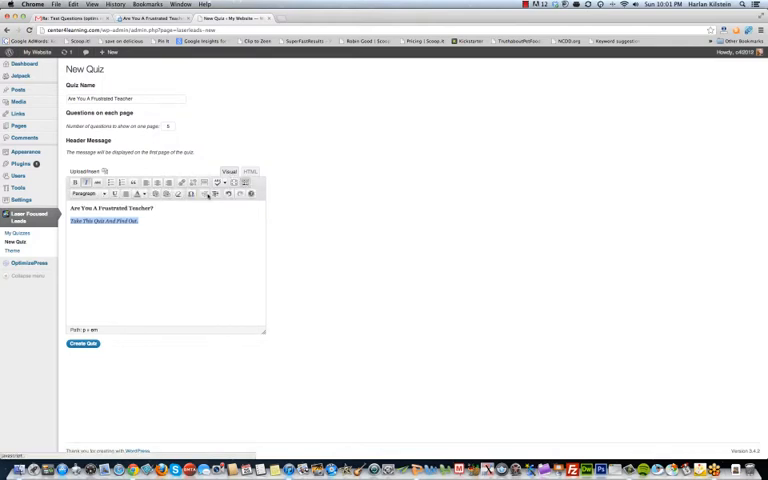
left_click(155, 209)
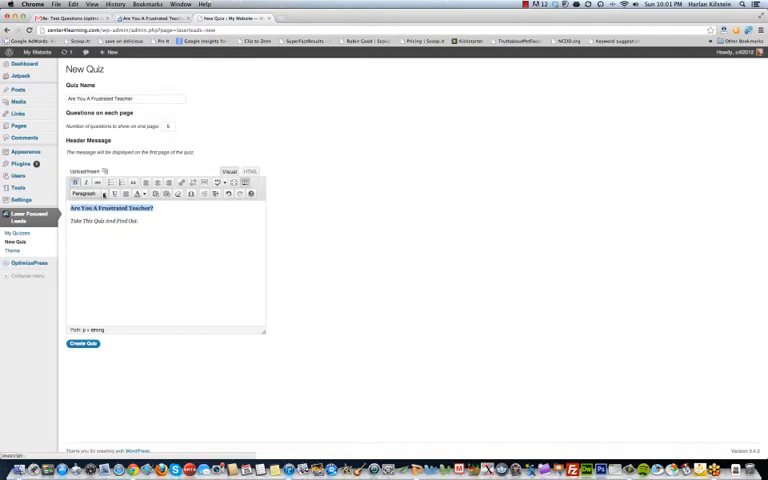
left_click(88, 194)
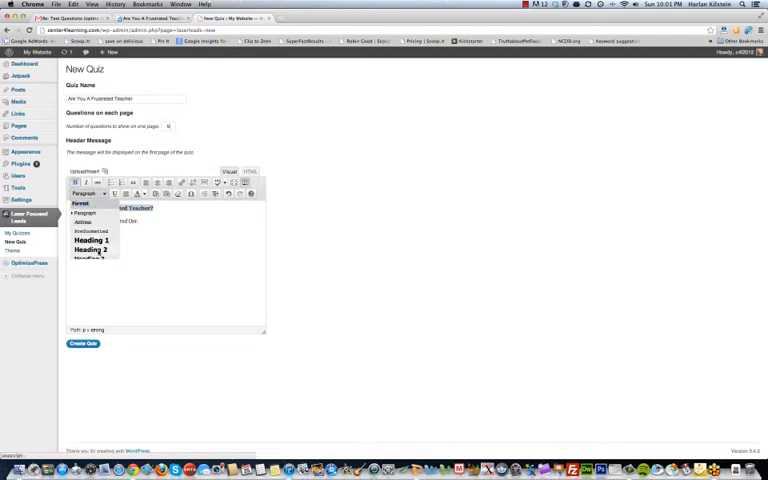
left_click(90, 249)
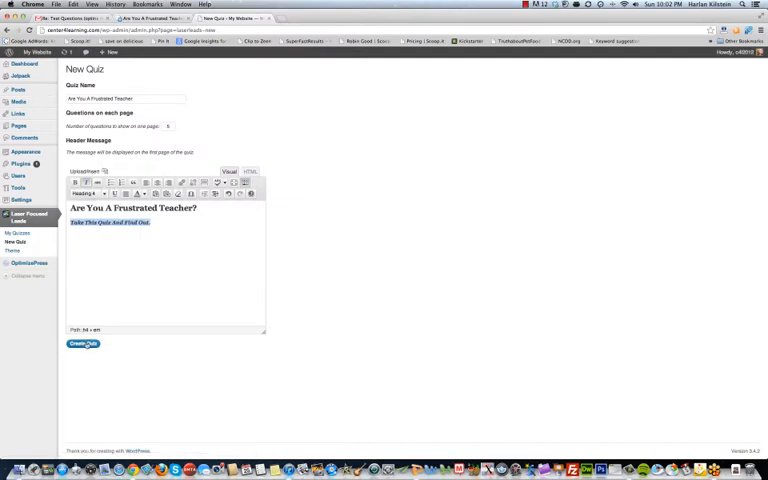
left_click(84, 344)
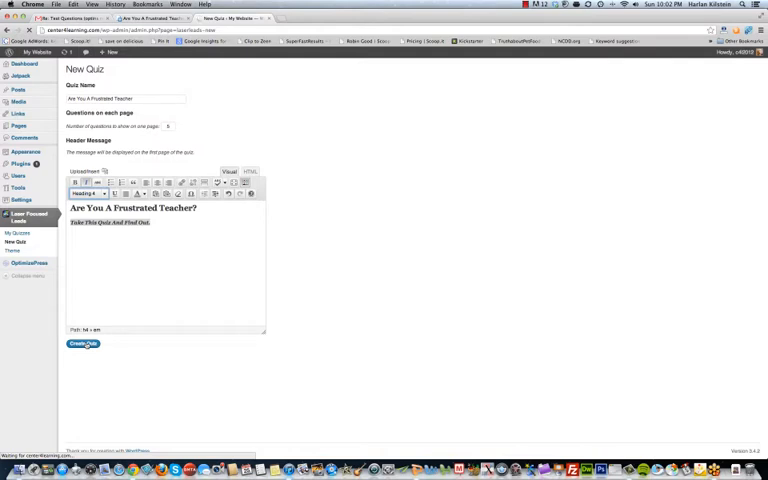
left_click(83, 344)
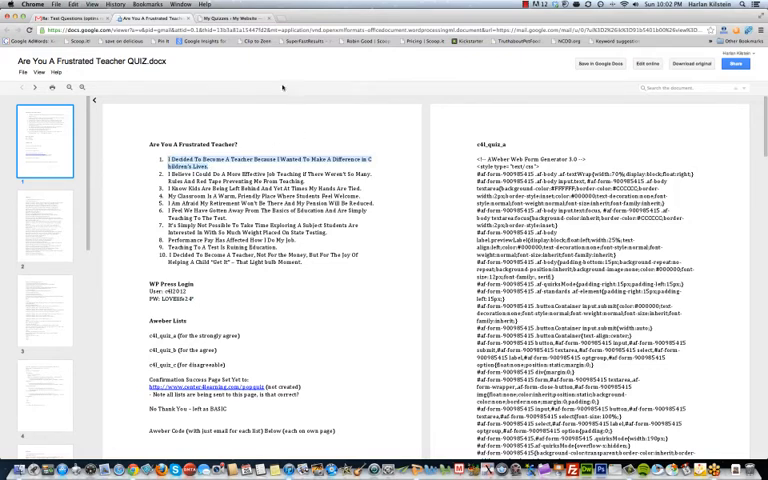
Step: Enter question 1 ('I Decided To Become A Teacher…') and question 2, plus a blank third slot
left_click(225, 24)
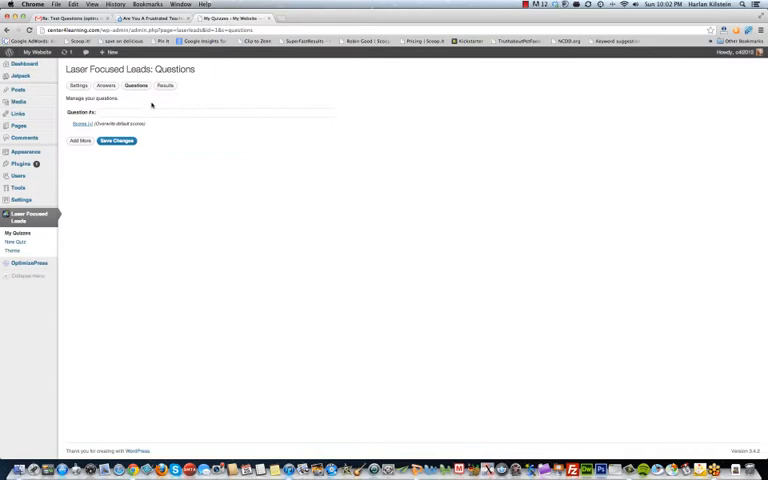
type("I Decided To Become A Teacher Because I Wanted To Make A Difference In Children's Lives.")
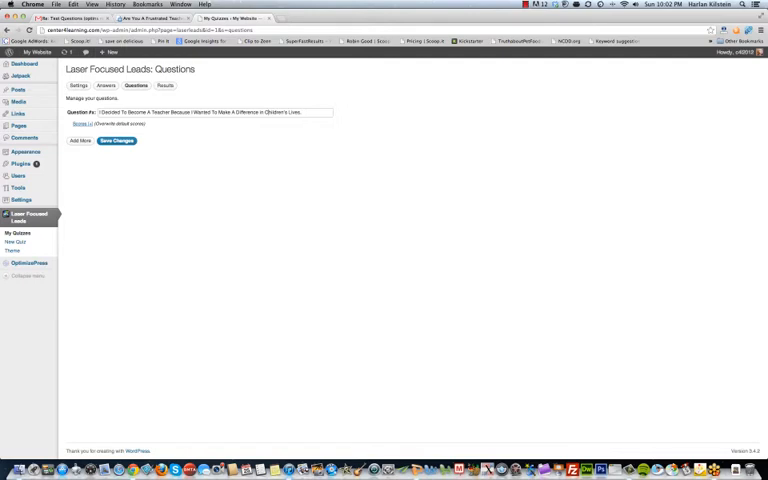
mouse_move(128, 156)
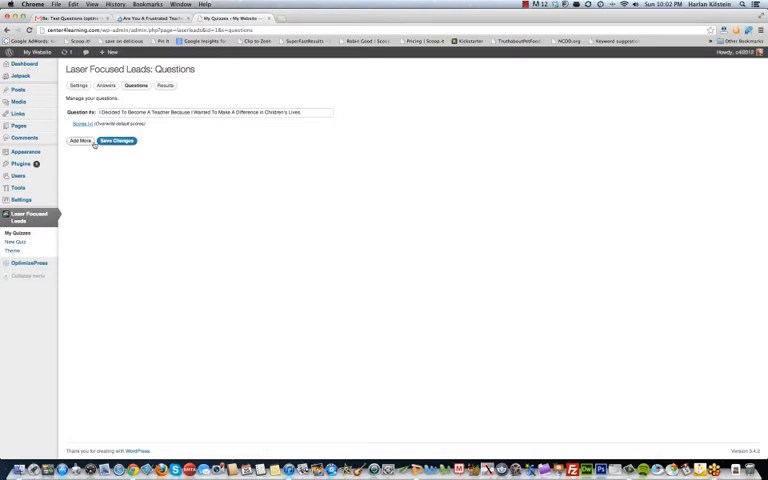
left_click(80, 140)
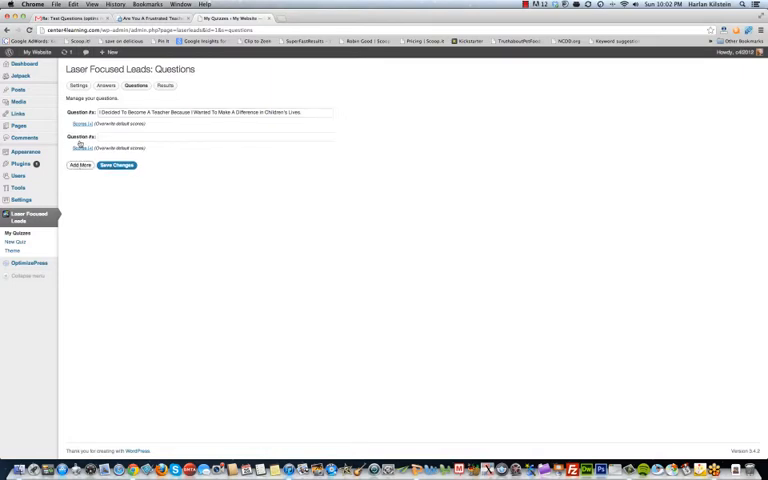
left_click(108, 52)
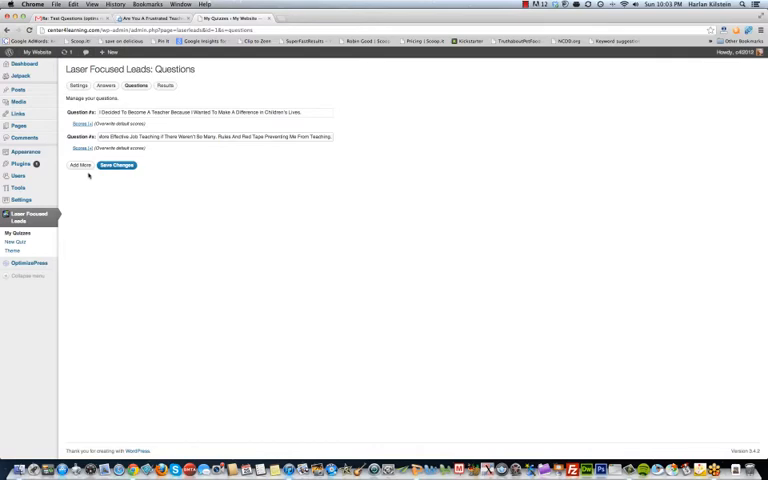
left_click(78, 190)
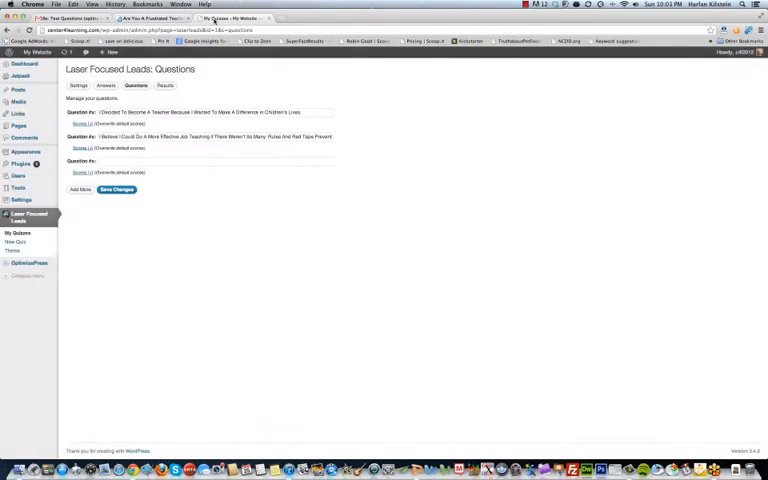
Step: Type questions about tied hands, a welcoming classroom, pension fears, and teaching to the test
type("I Know Kids Are Being Left Behind And Yet At Times My Hands Are Tied")
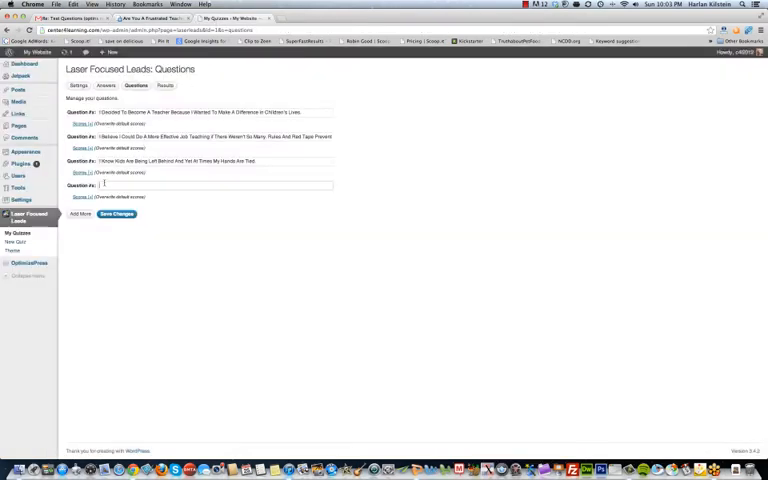
type("My Classroom Is A Warm, Friendly Place Where Students Feel Welcome.")
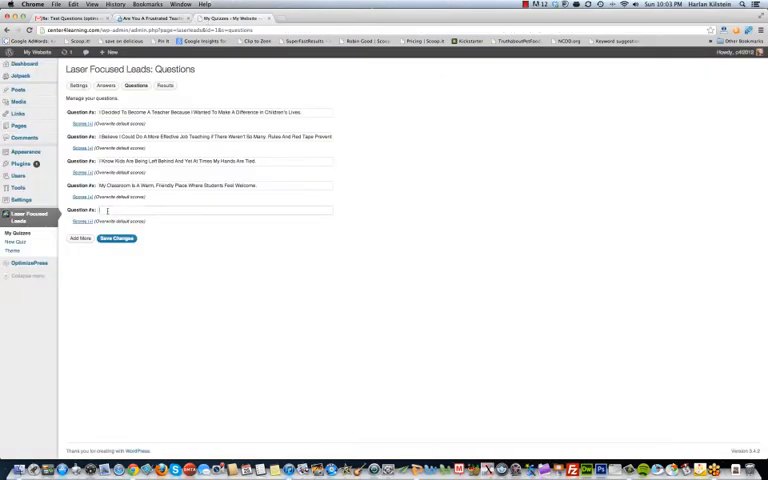
type("I Am Afraid My Retirement Won't Be There And My Pension Will Be Reduced.")
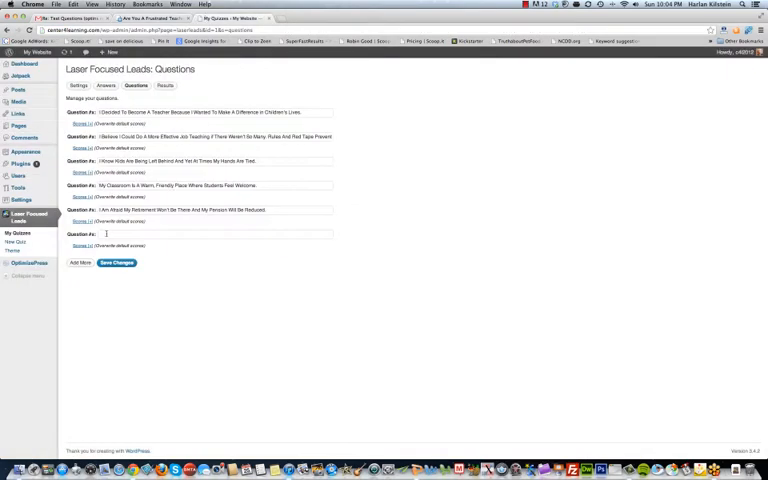
type("I Feel We Have Gotten Away From The Basics Of Education And Are Simply Teaching To The Test")
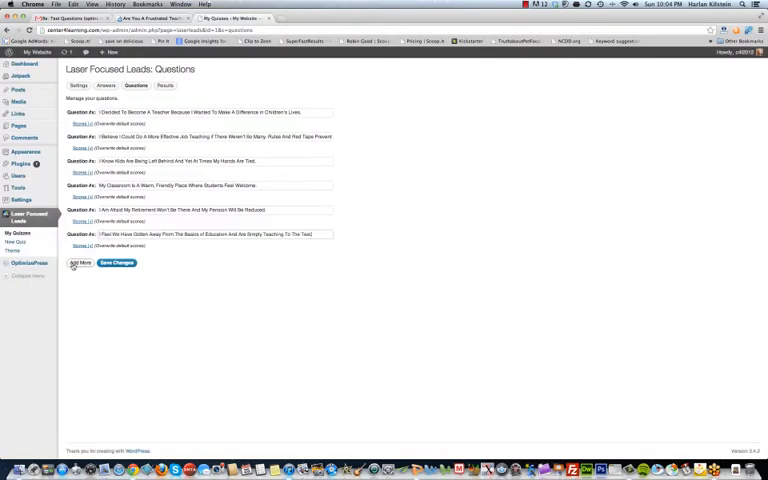
Step: Add questions 7–10, including 'Performance Pay Has Affected How I Do My Job.' and 'Teaching To A Test Is Ruining Education.'
left_click(79, 263)
type("It's Simply Not Possible To Take Time Exploring A Subject Students Are Interested In With So Much Weight I")
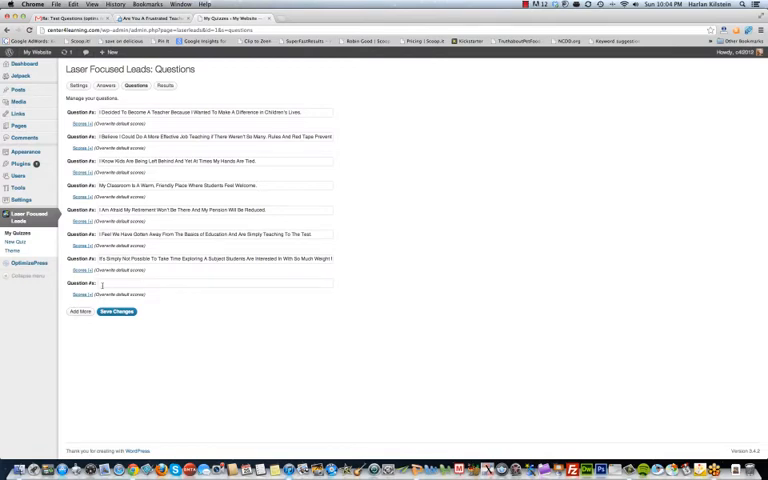
type("Performance Pay Has Affected How I Do My Job.")
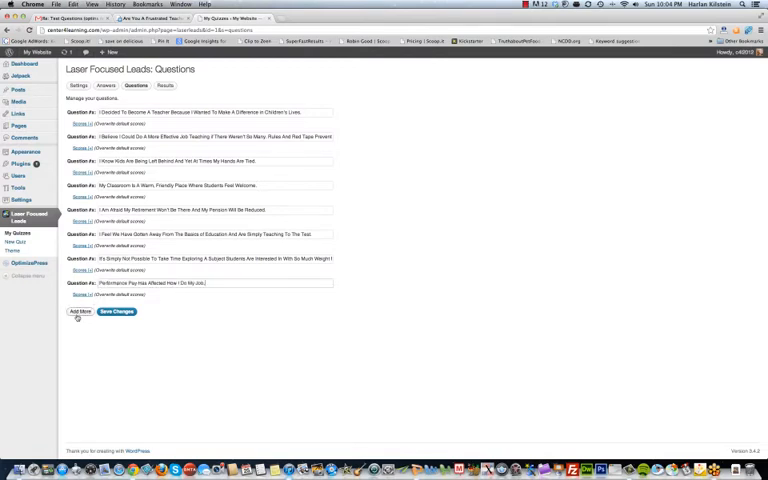
left_click(79, 311)
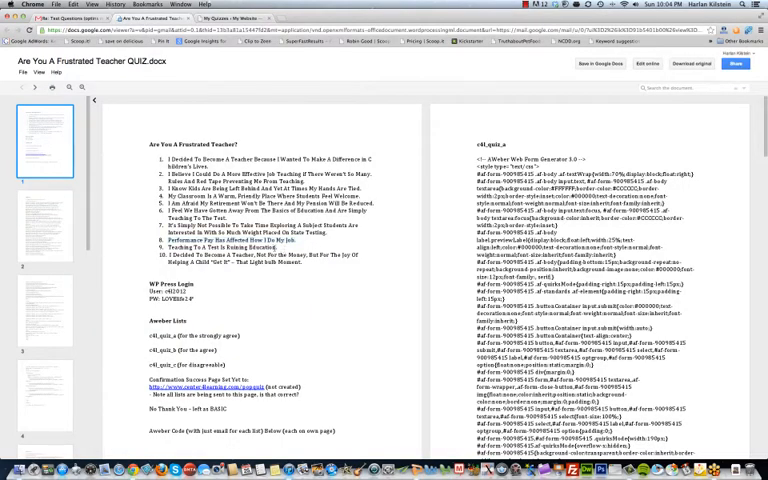
double_click(190, 247)
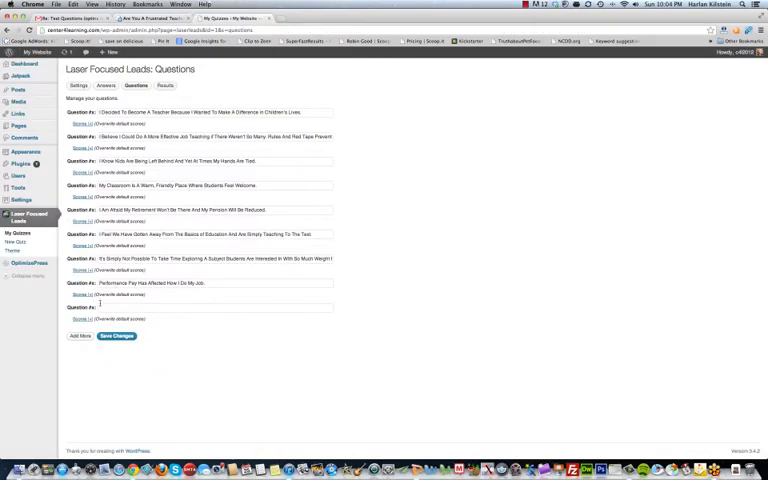
type("Teaching To A Test Is Ruining Education.")
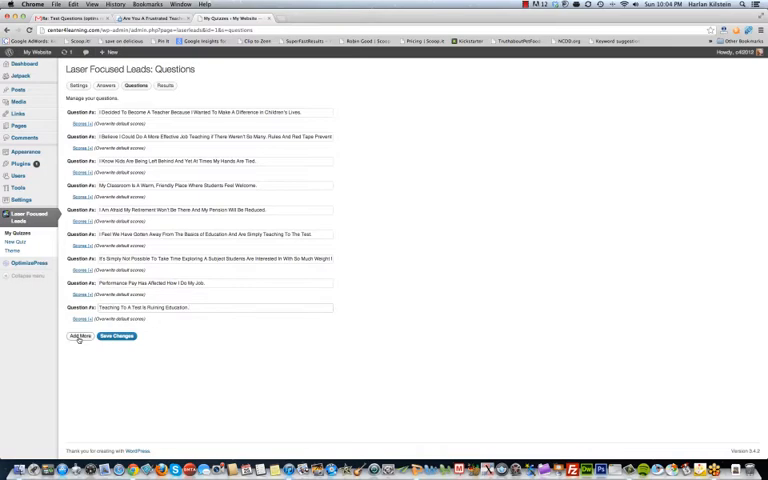
left_click(79, 336)
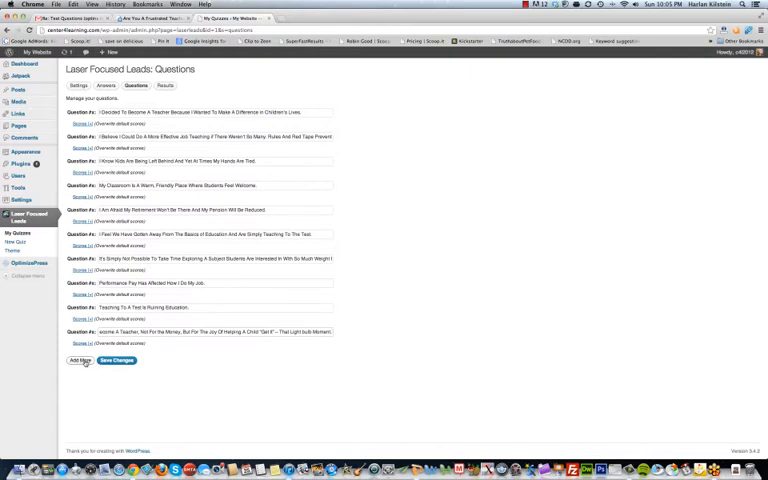
left_click(85, 359)
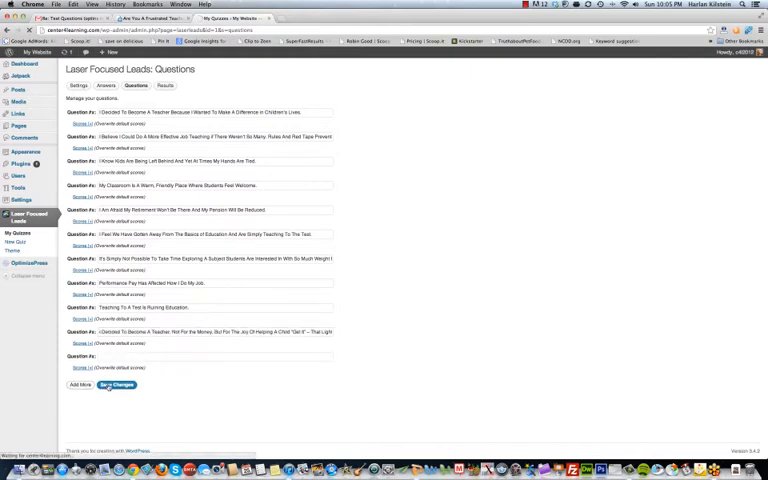
mouse_move(364, 208)
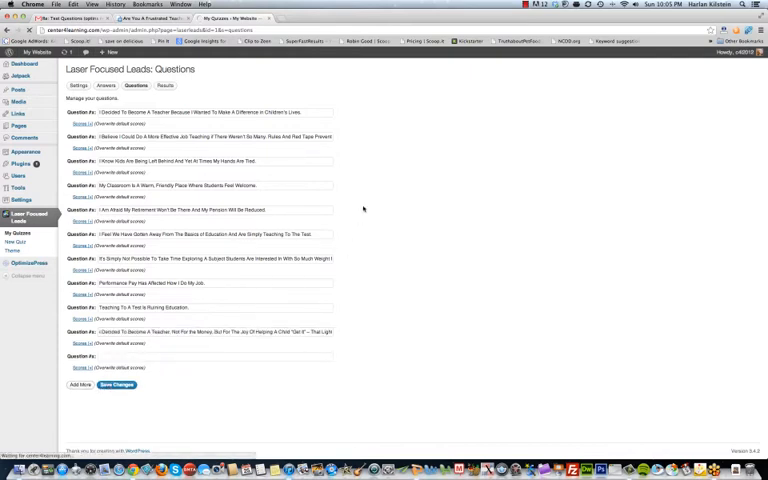
mouse_move(410, 157)
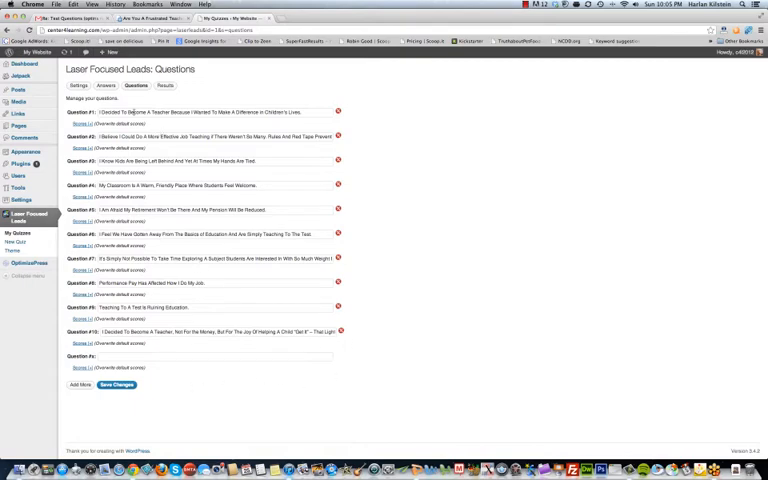
Step: Review the quiz name and header in Settings, then return to the Strongly Agree–Strongly Disagree answers
left_click(105, 93)
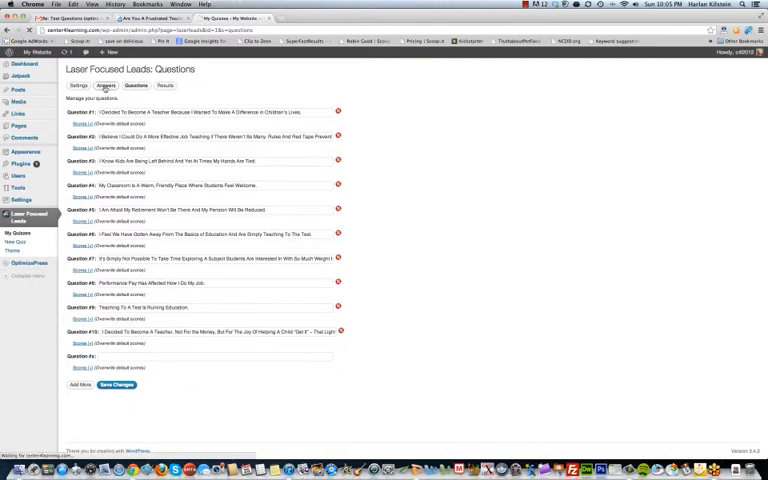
left_click(81, 99)
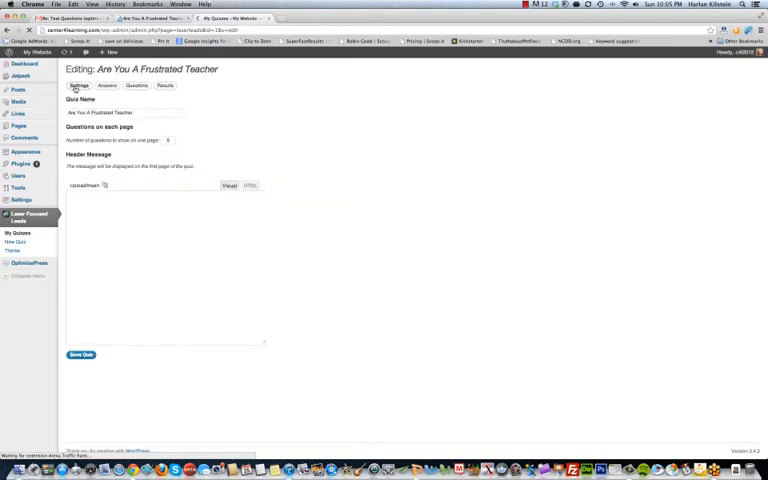
left_click(230, 184)
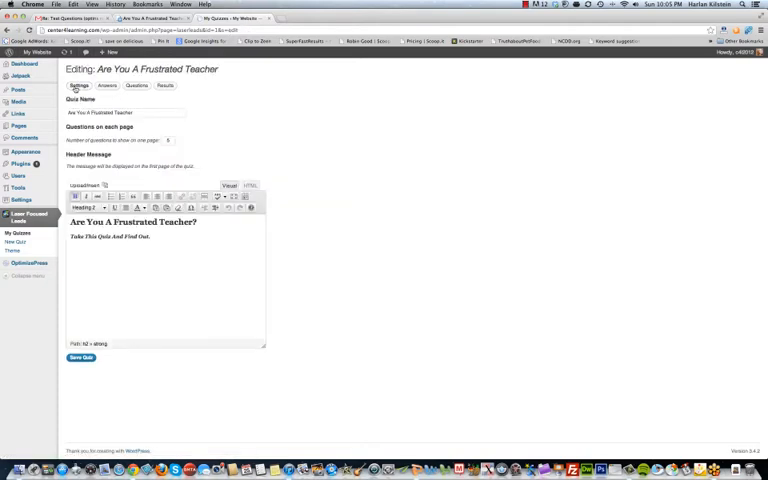
mouse_move(110, 95)
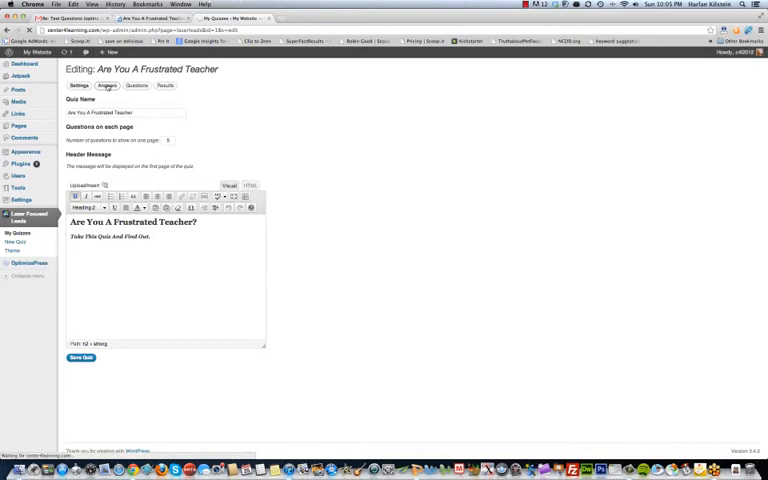
left_click(108, 94)
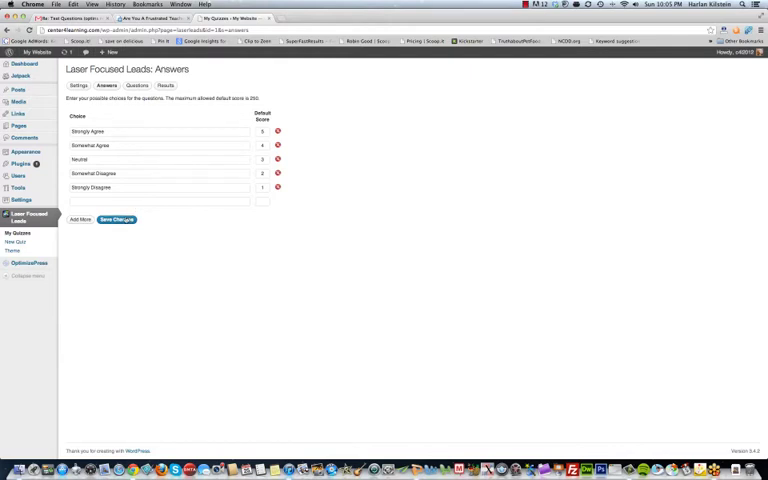
Step: Save the answer scores and add a new group on the Results tab
left_click(166, 92)
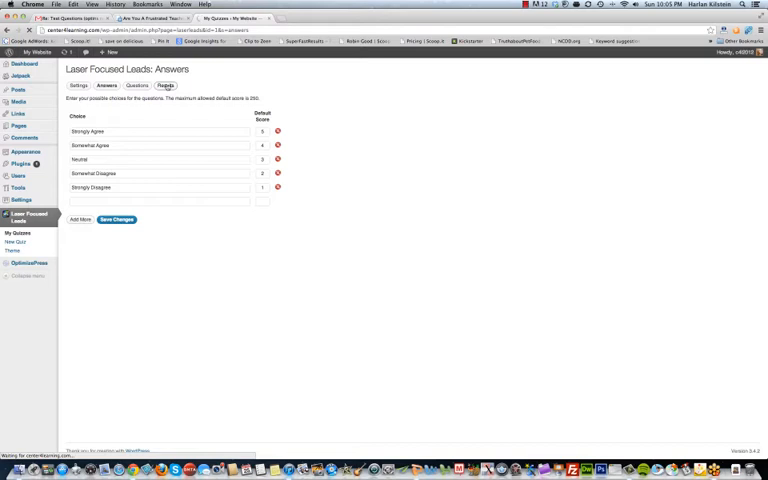
left_click(167, 87)
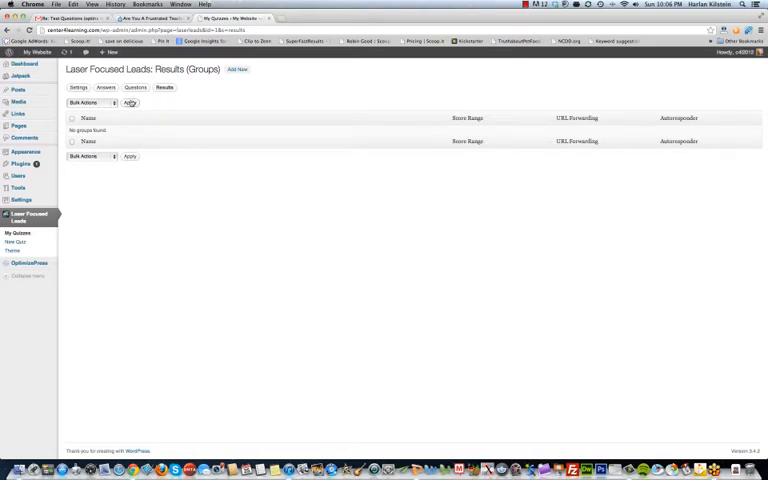
left_click(236, 71)
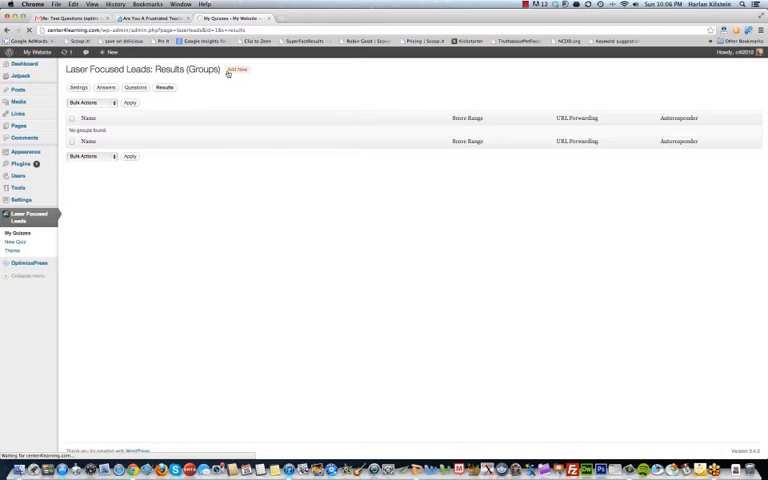
left_click(237, 69)
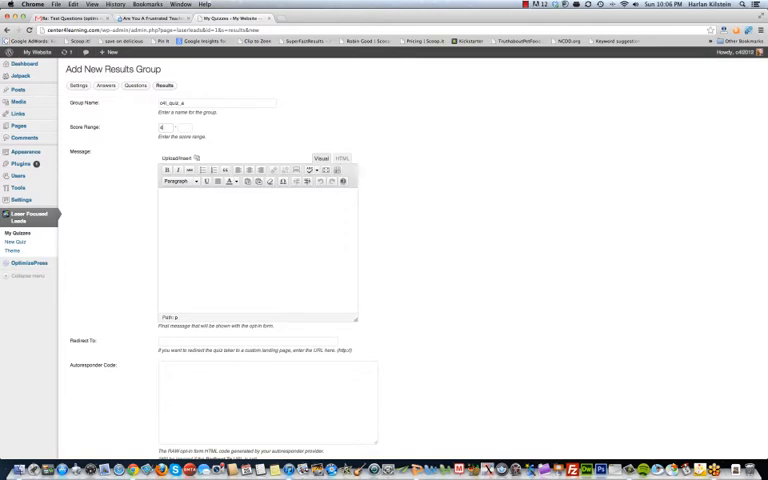
Step: Enter the 40–50 score range for the c4l_quiz_a results group
type("40-8")
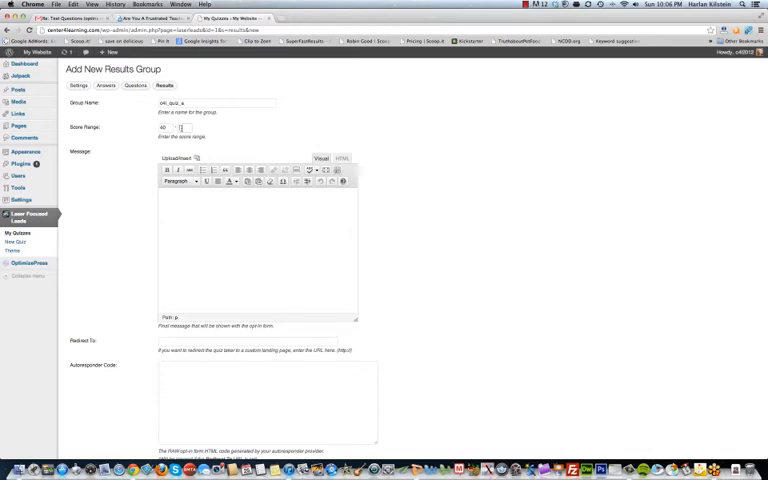
type("59")
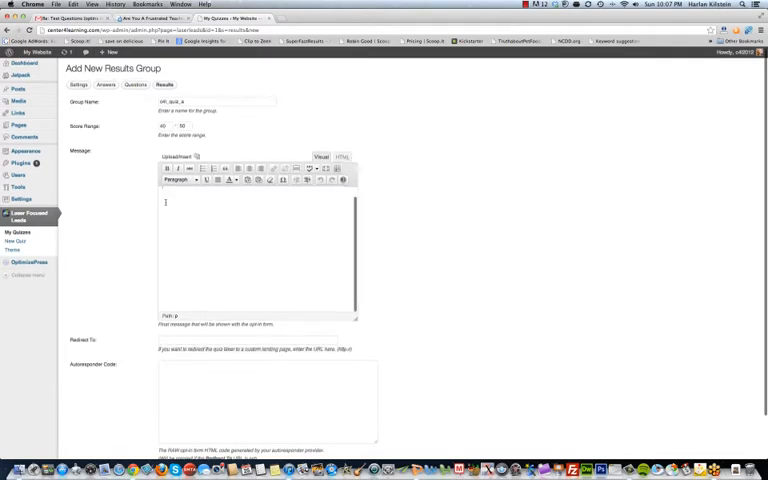
scroll("down", 3)
type("We Can Tell You Seem")
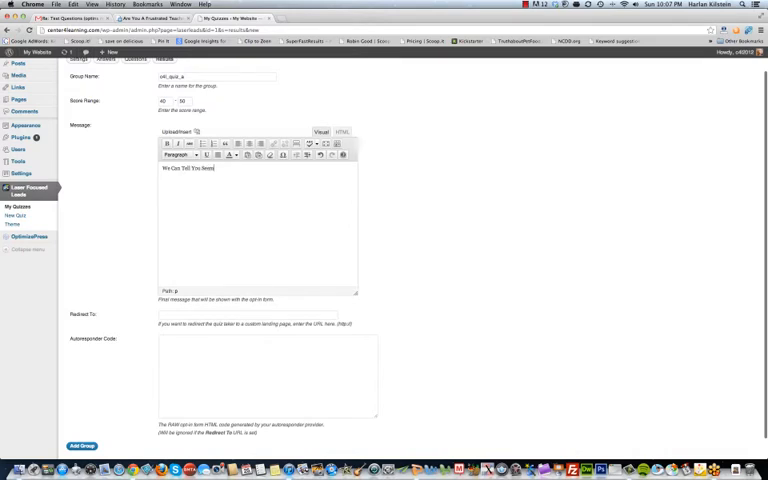
Step: Write the very-frustrated result message inviting readers to enter their email address
type("Very H")
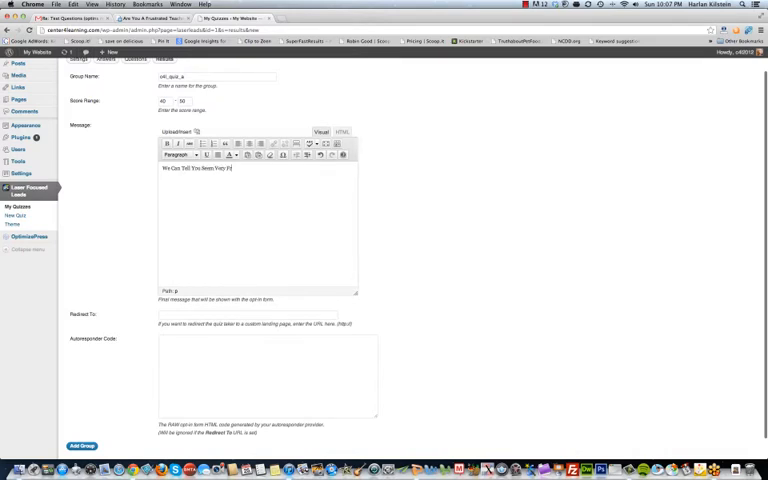
type("Frustrated.")
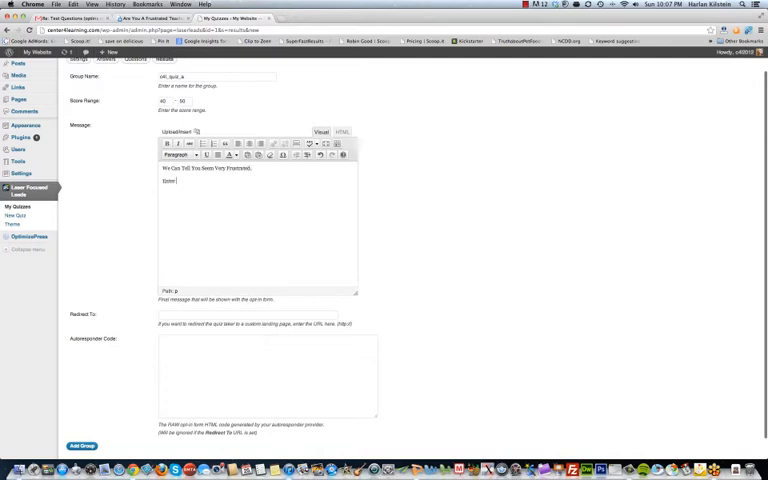
type("Enter Your Email")
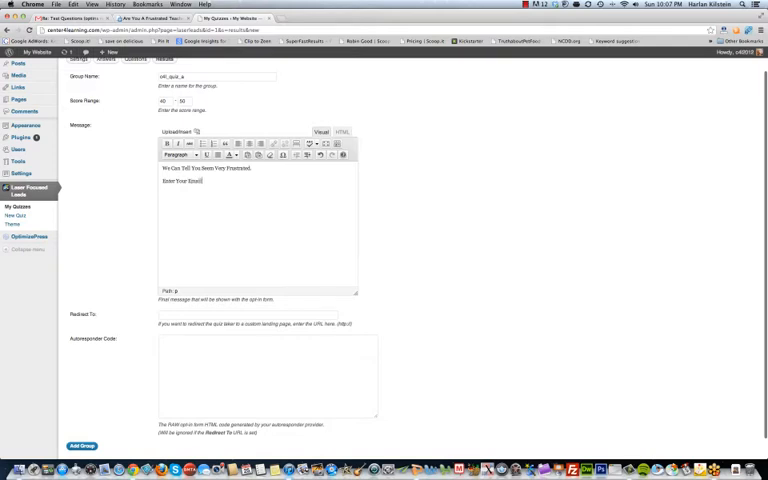
type("Address And We'll Show")
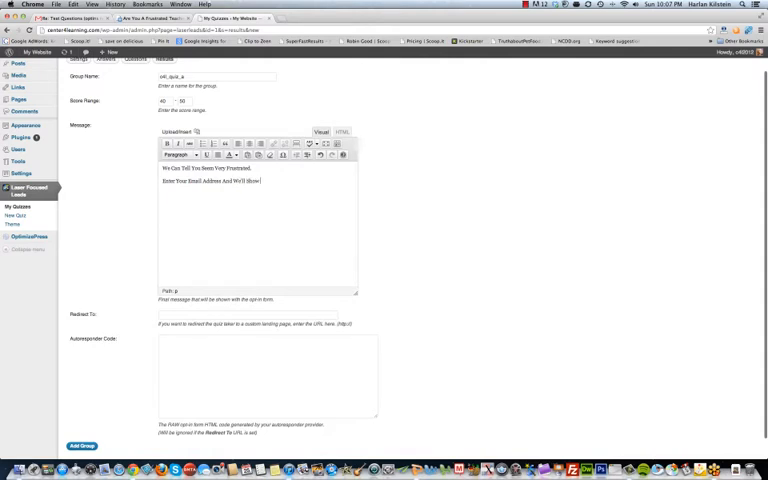
type("You")
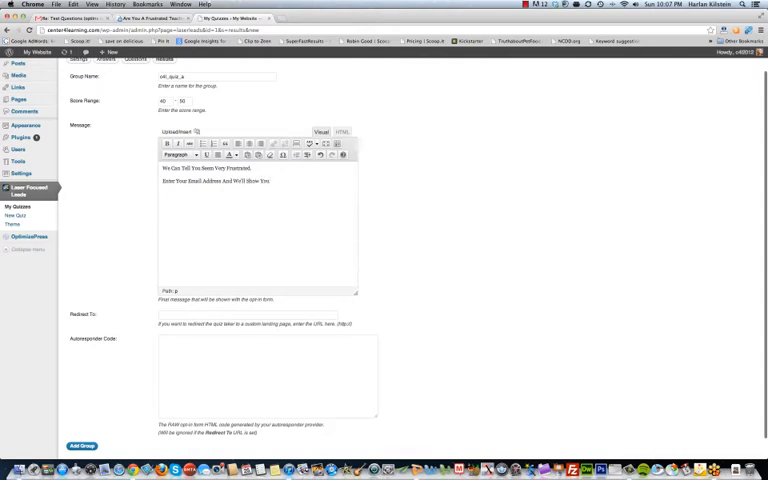
type("How")
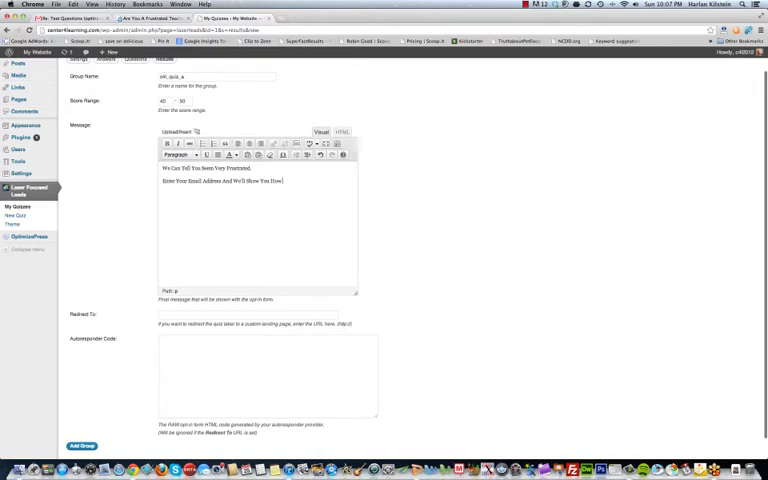
type("You Can M")
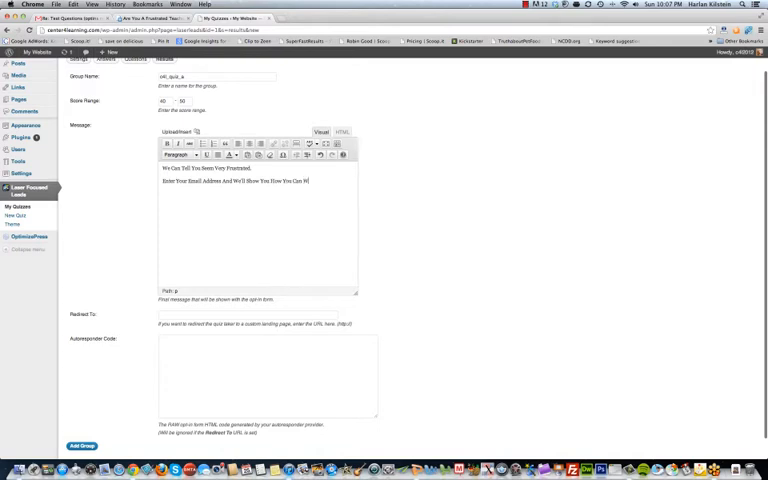
type("Quickly and Easily Change It!")
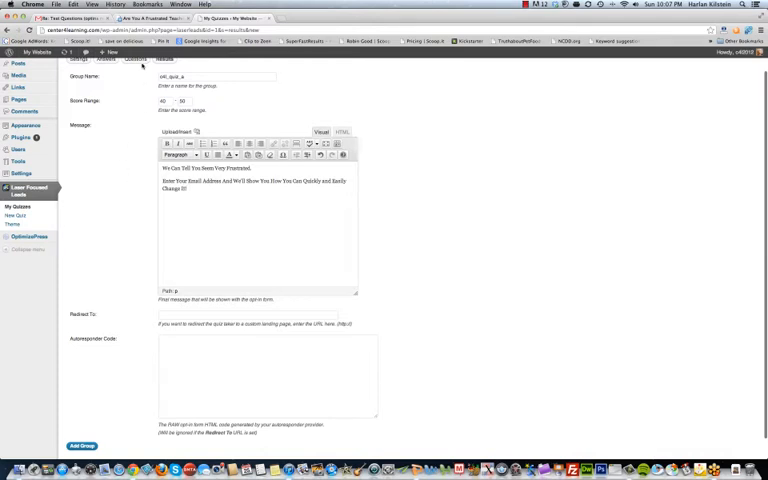
left_click(150, 30)
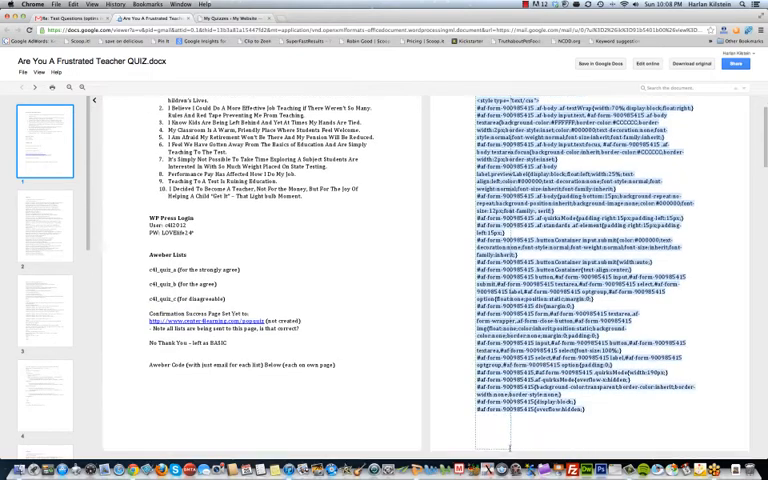
Step: Scroll the QUIZ document down to the AWeber form code for c4l_quiz_a
scroll("down", 3)
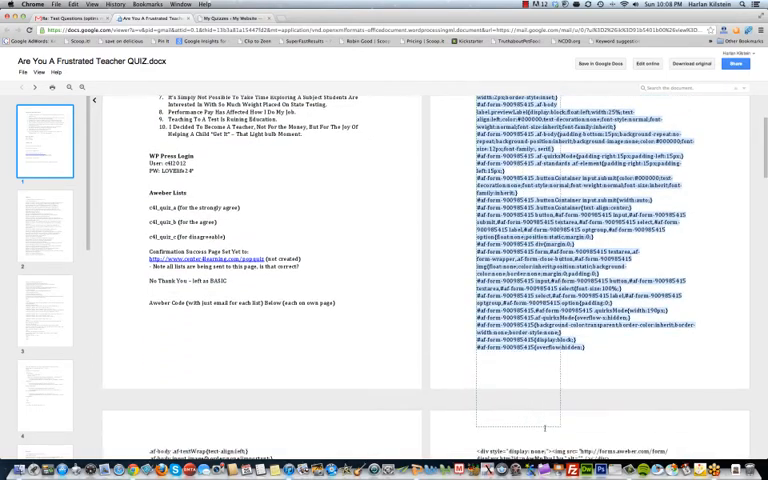
scroll("down", 3)
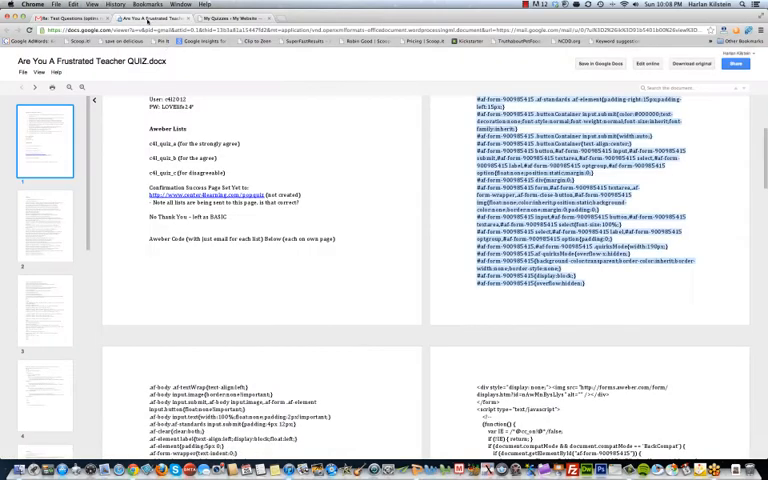
scroll("down", 3)
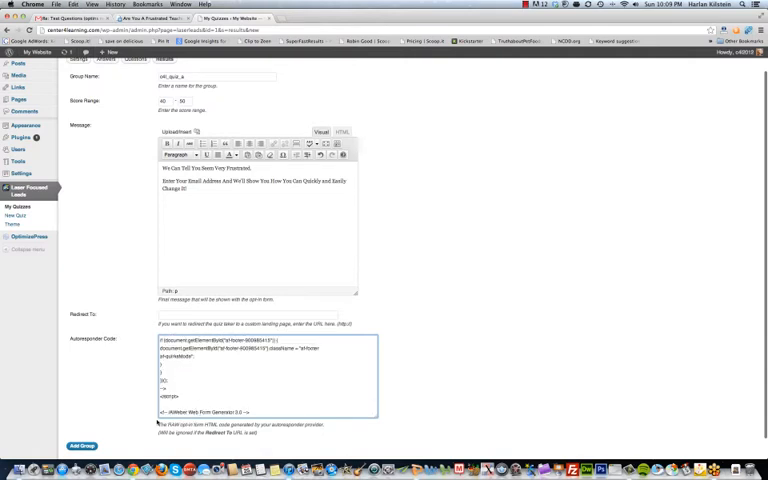
Step: Save the first group and start a second results group named c4l_quiz_b
scroll("down", 3)
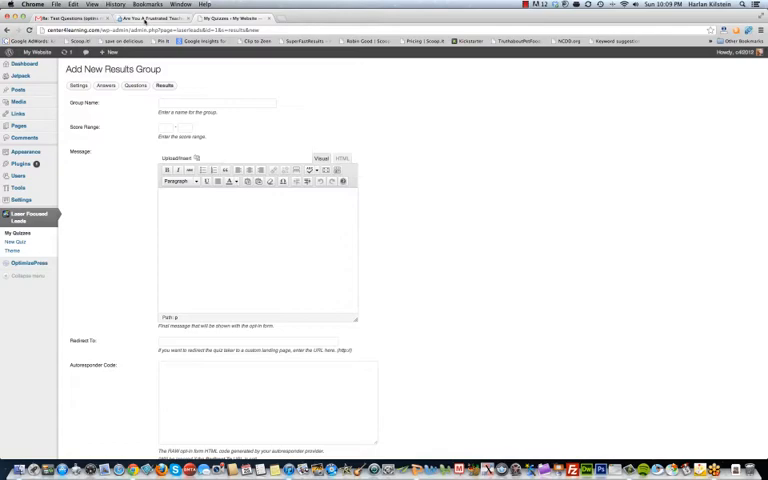
left_click(160, 23)
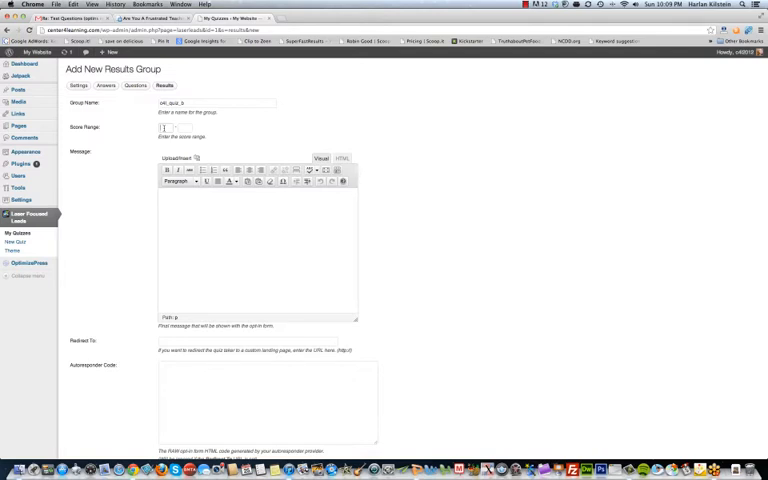
Step: Give c4l_quiz_b a 30–39 range and the 'You Seem Pretty Frustrated As A Teacher' message
type("30-")
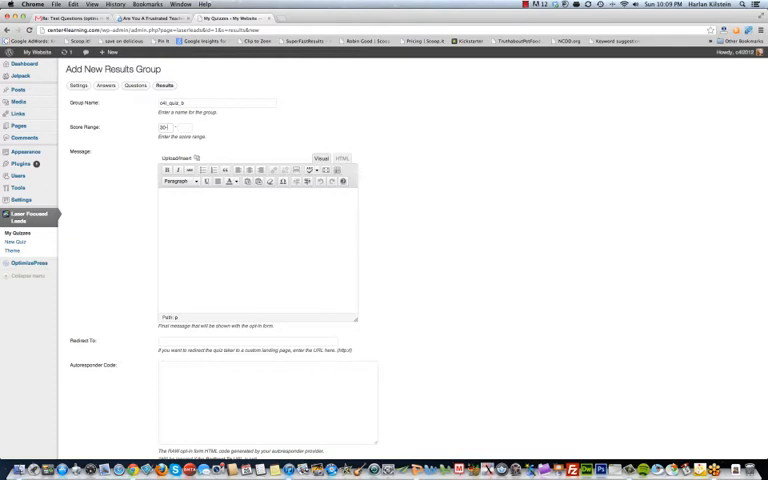
type("10-30")
type("You Seem ")
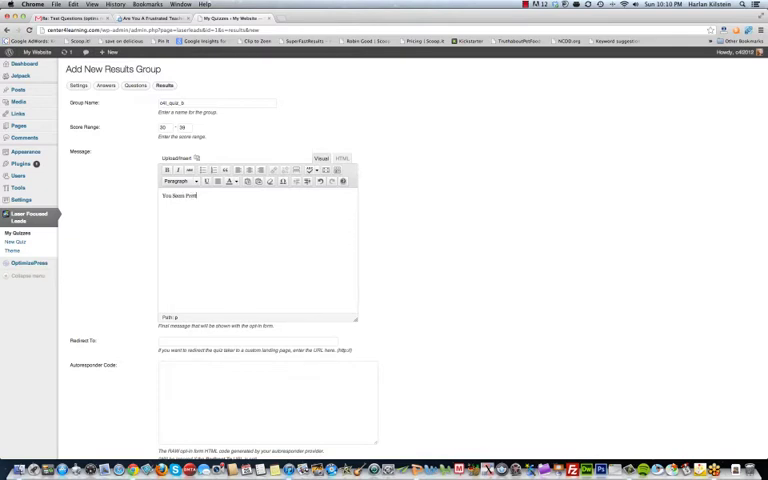
type("Pretty Frustrated")
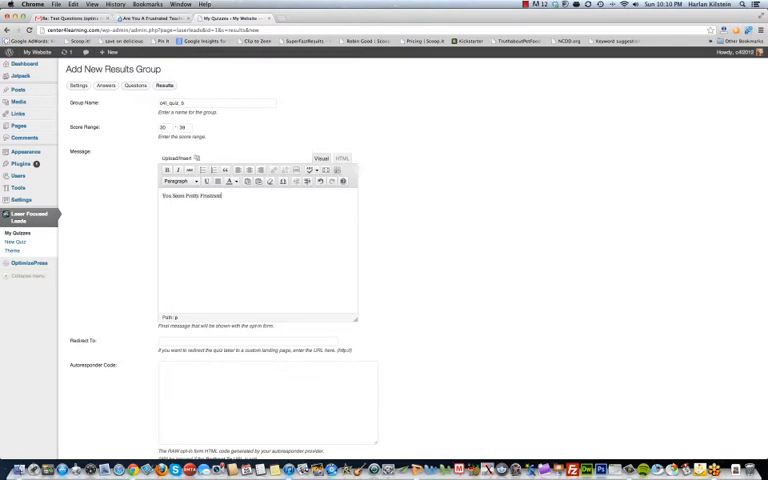
type("As A Teacher.")
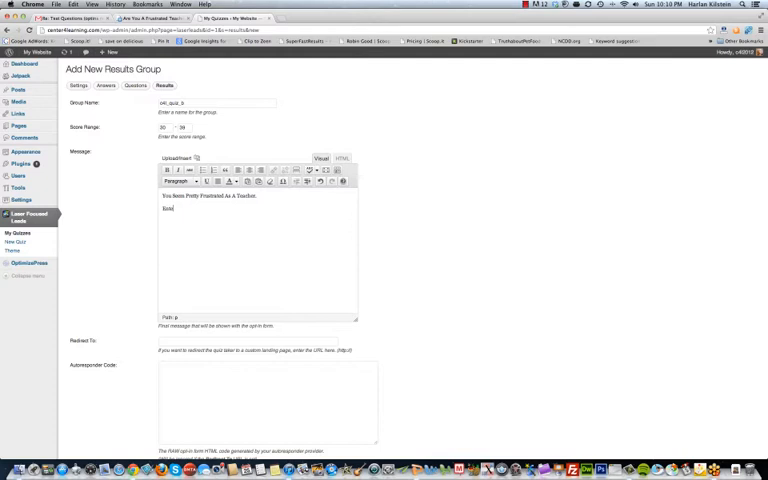
type("Enter Your N")
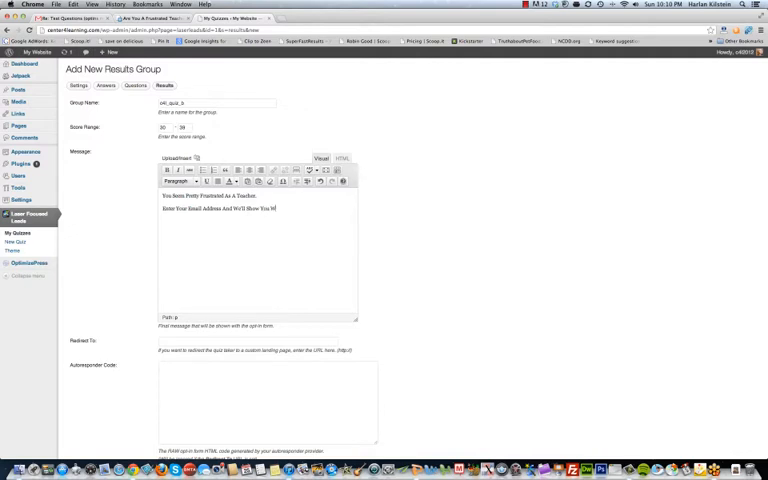
type("What You Can")
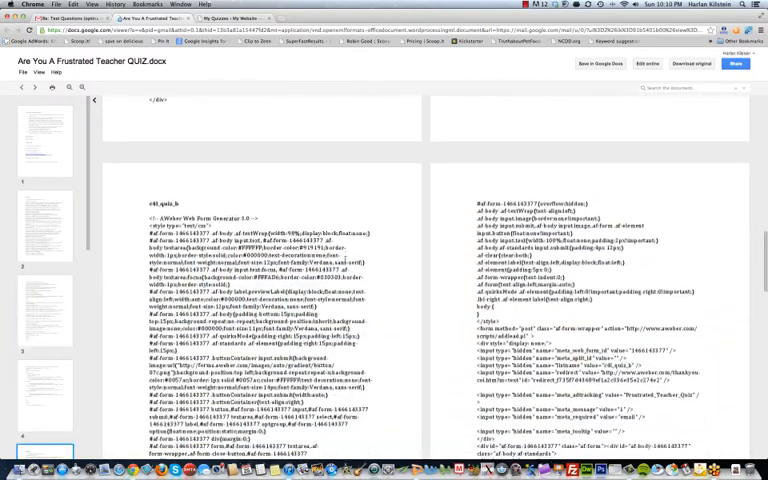
Step: Scroll the quiz document to the c4l_quiz_b AWeber web form code and copy it
scroll("down", 3)
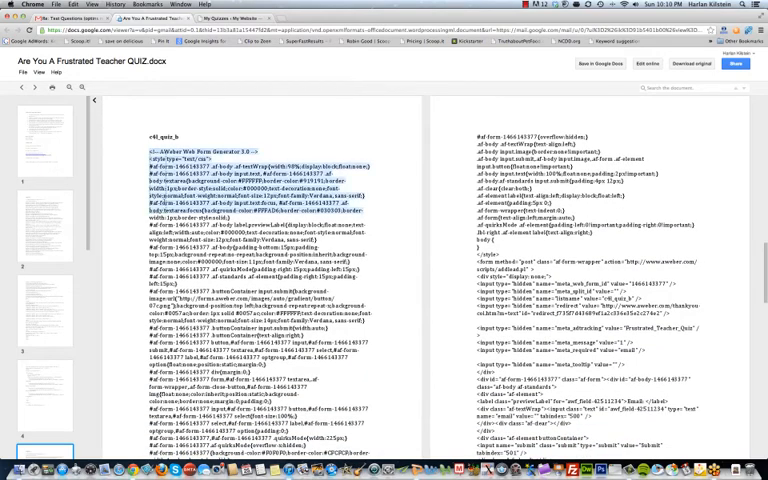
scroll("down", 3)
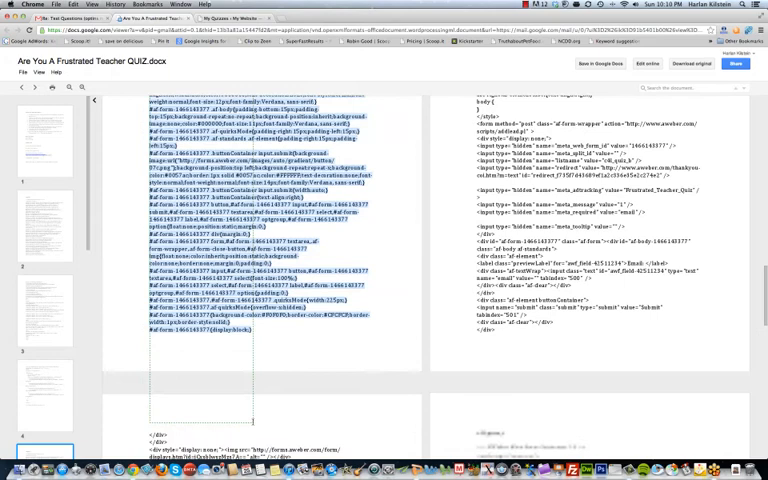
scroll("down", 3)
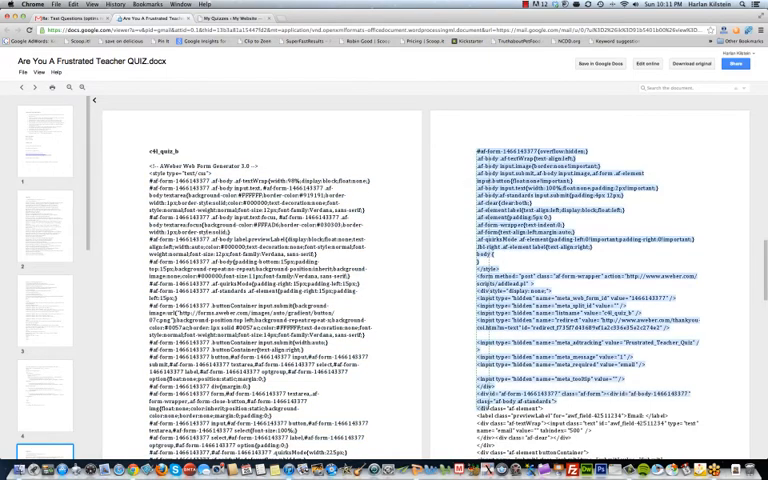
scroll("down", 3)
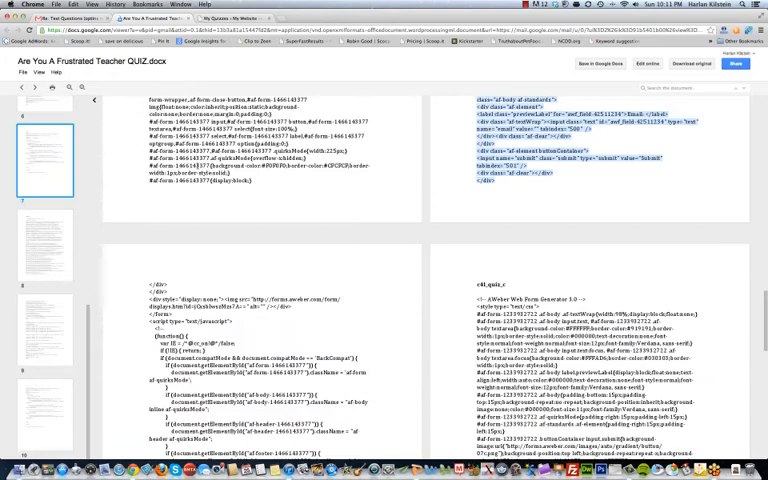
scroll("down", 3)
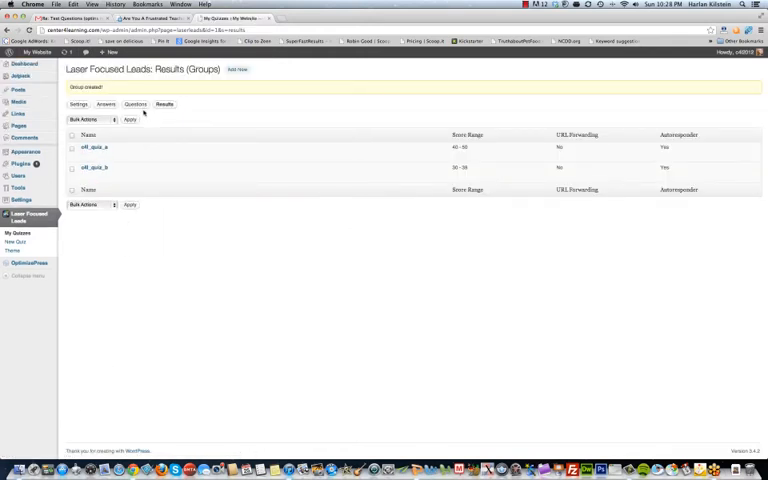
Step: Add a third results group and name it c4l_quiz_c
left_click(240, 73)
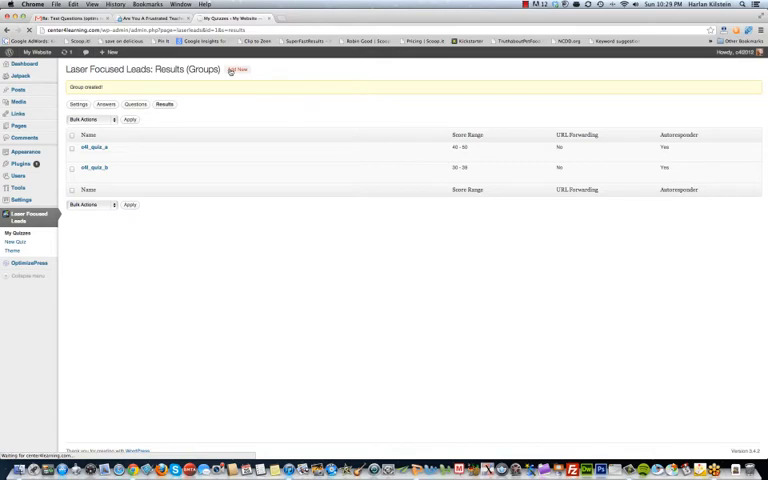
left_click(235, 74)
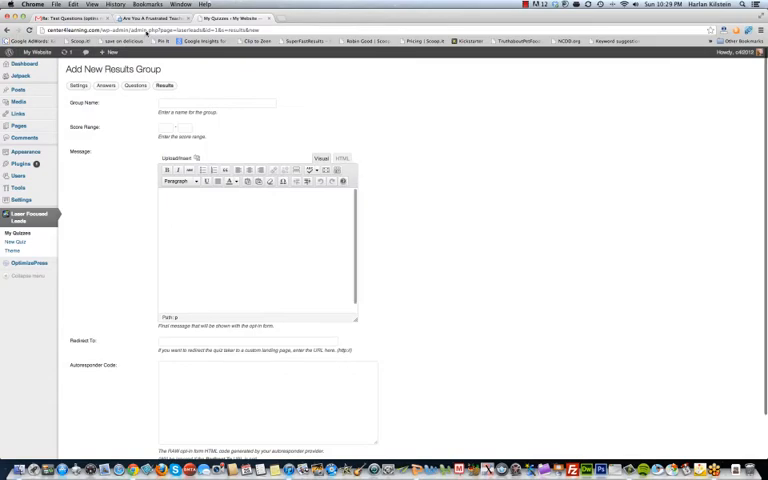
left_click(175, 24)
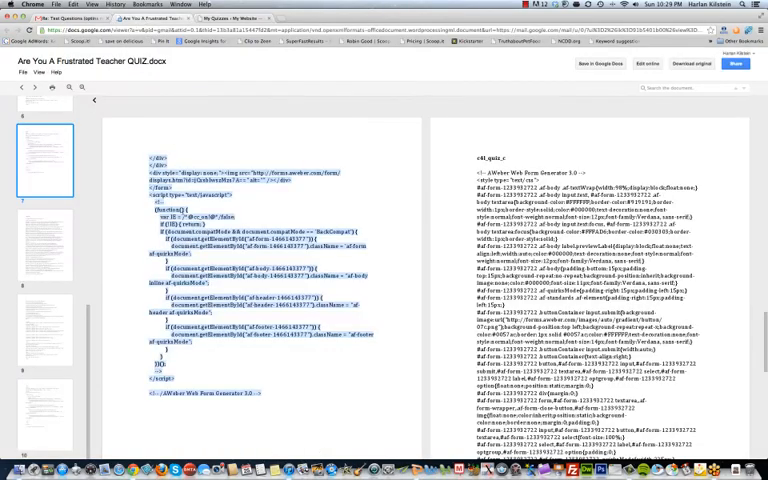
scroll("down", 3)
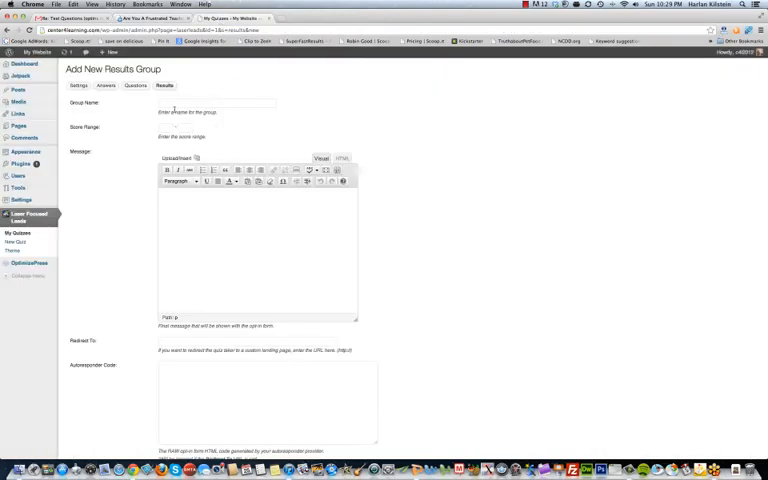
type("cell_quiz_c")
type("29")
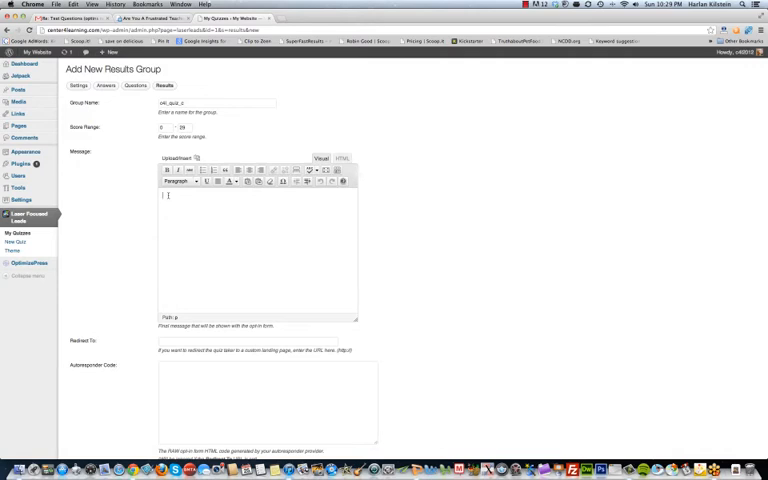
Step: Type the c4l_quiz_c message, 'You Might Want to Consider a…', with its email sign-up prompt
type("You Seem To Be Getting Some")
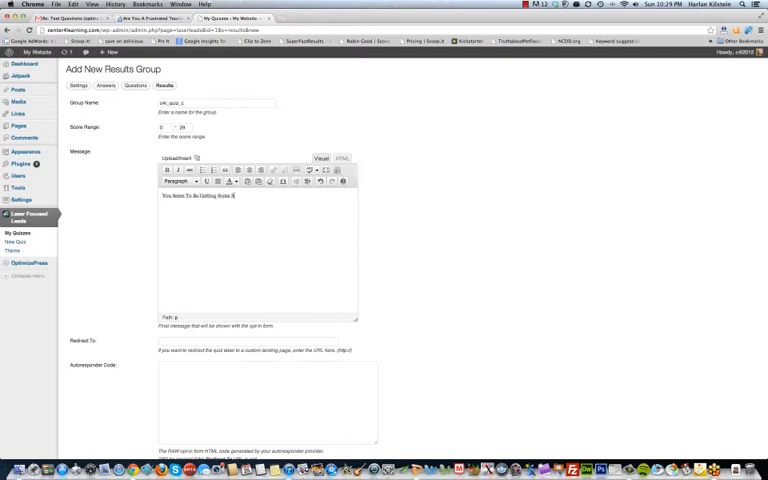
type("Set")
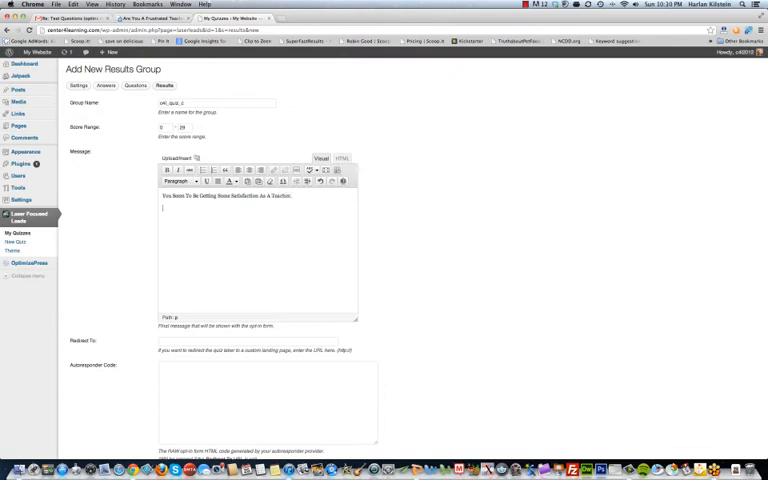
type("You M")
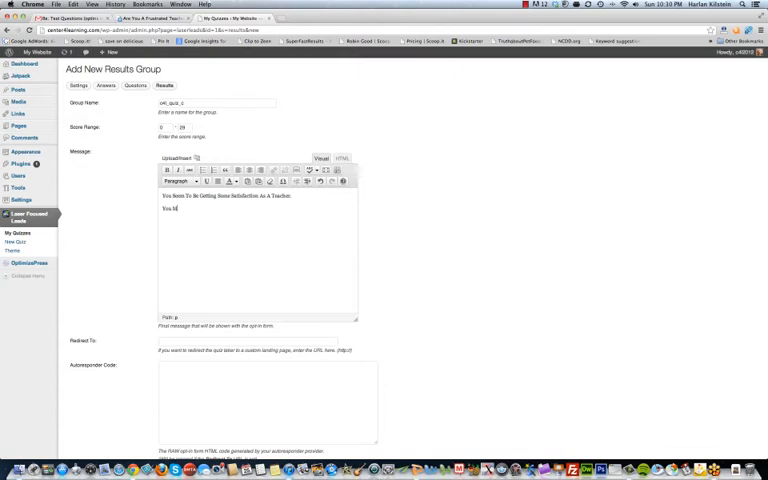
type("Might Want to")
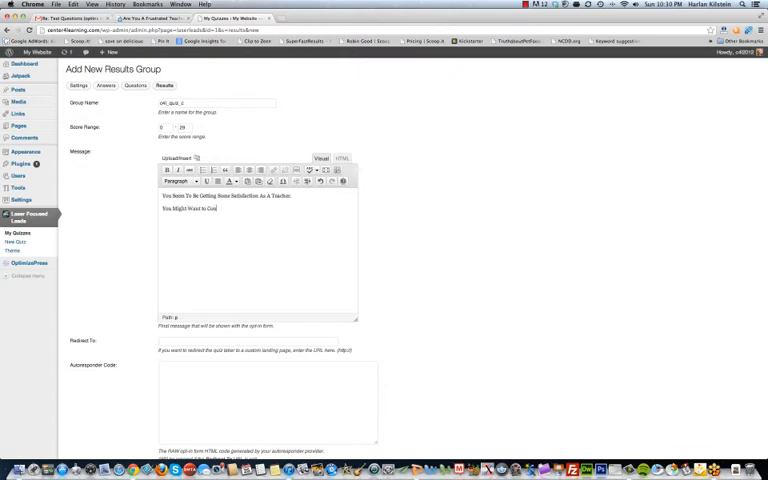
type("Consider a")
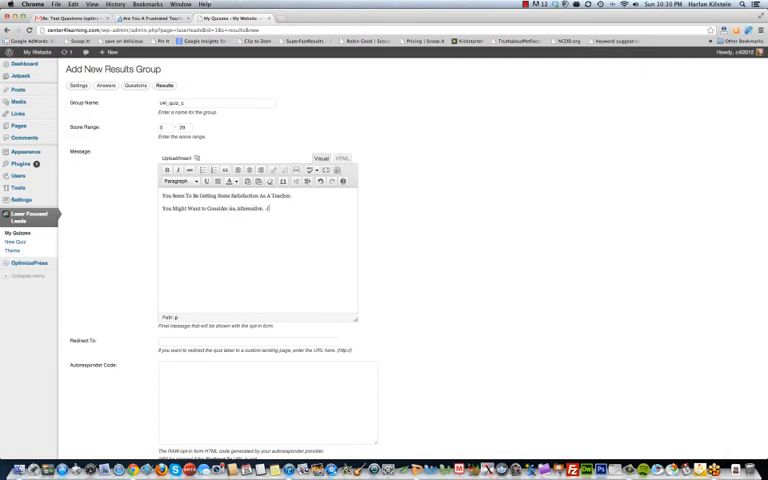
type("Just note!")
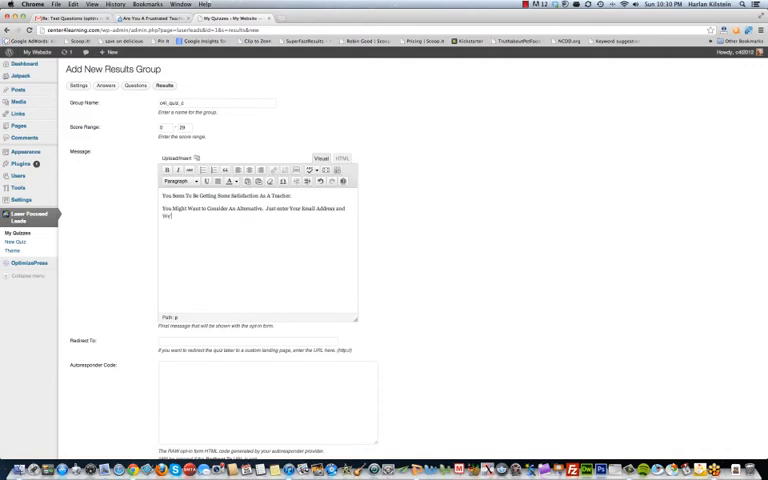
type("We'll Tell yo")
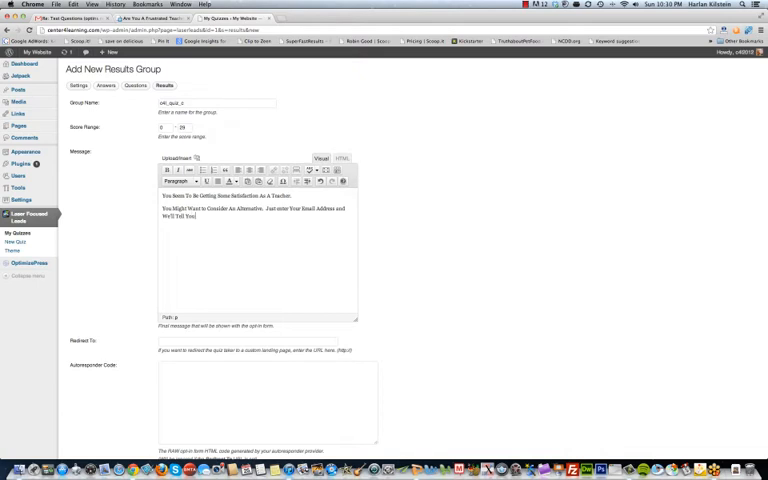
type("About It.")
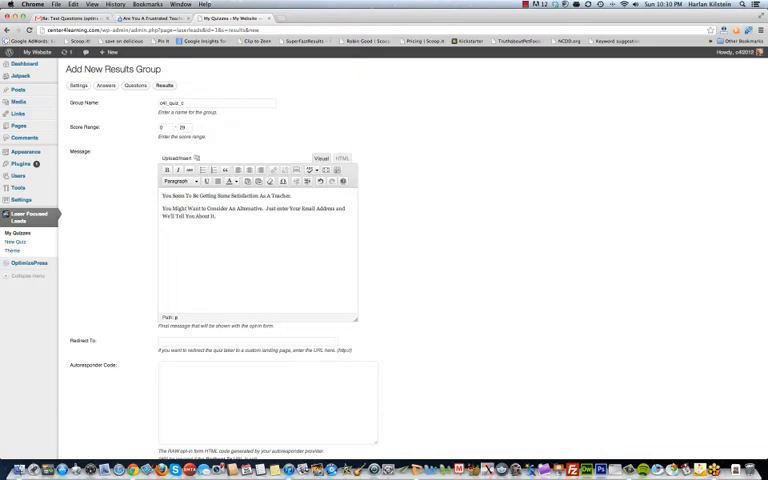
scroll("down", 3)
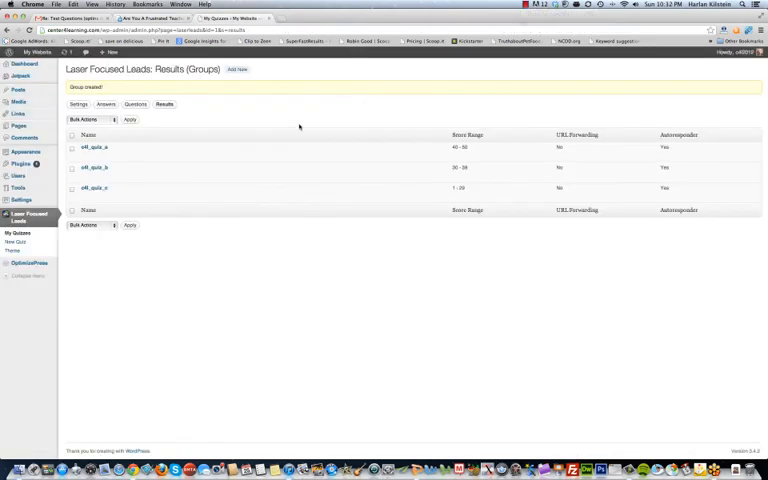
mouse_move(191, 235)
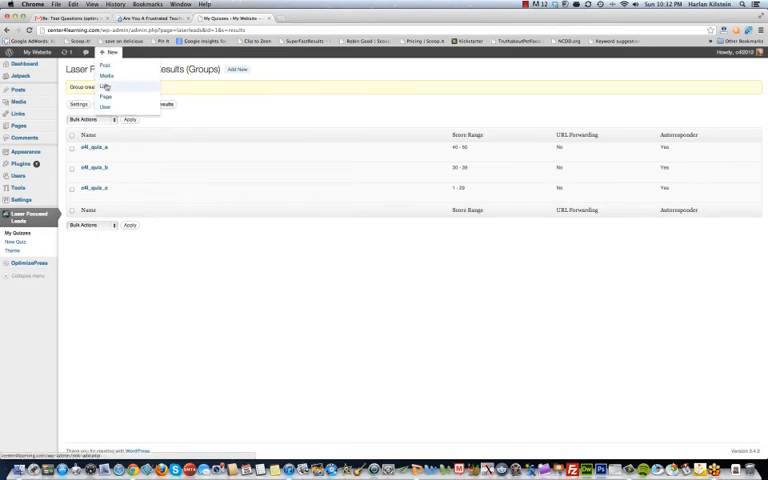
mouse_move(112, 97)
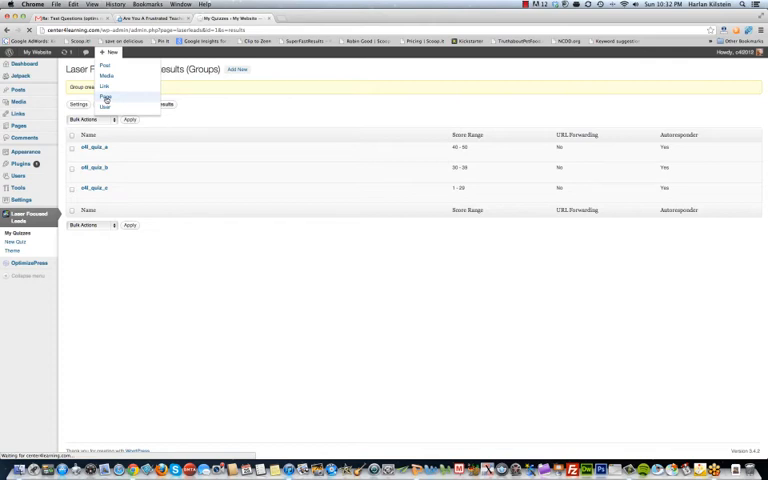
Step: Publish a new page containing the [laserleads id="1"] quiz shortcode
left_click(104, 98)
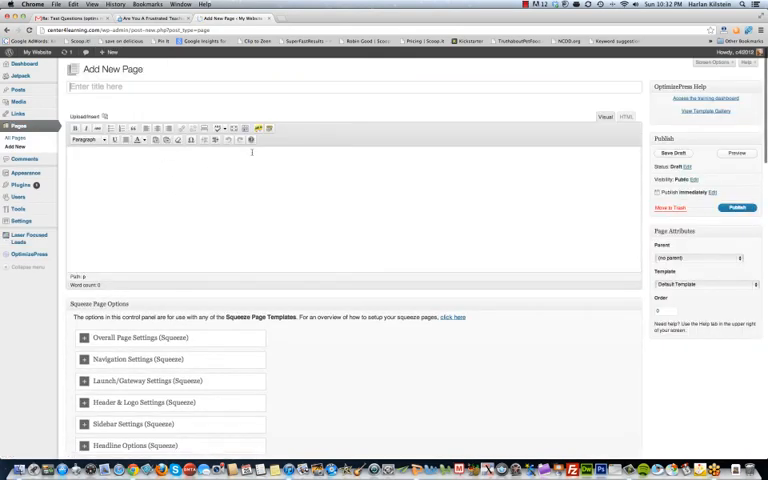
mouse_move(258, 177)
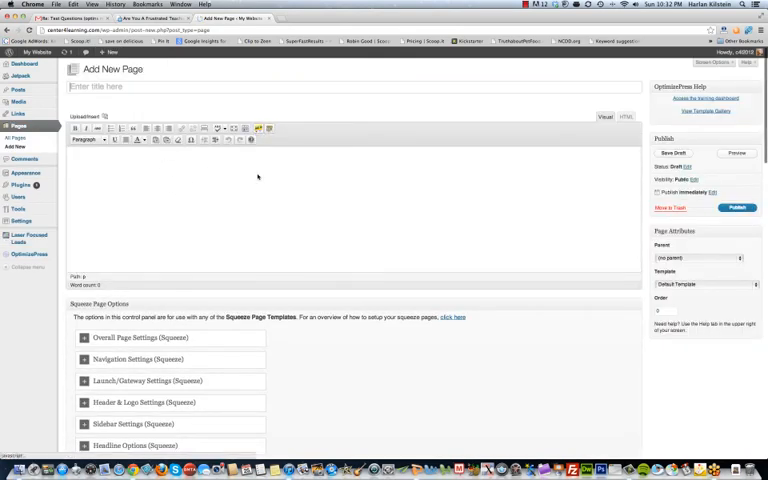
scroll("down", 3)
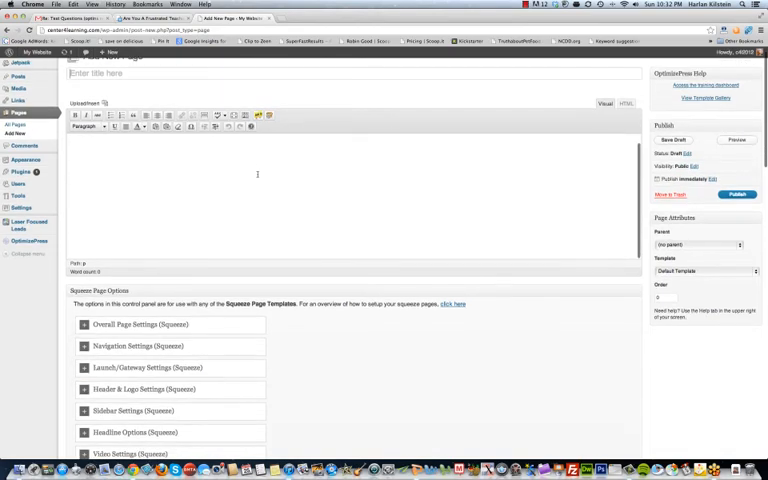
scroll("down", 3)
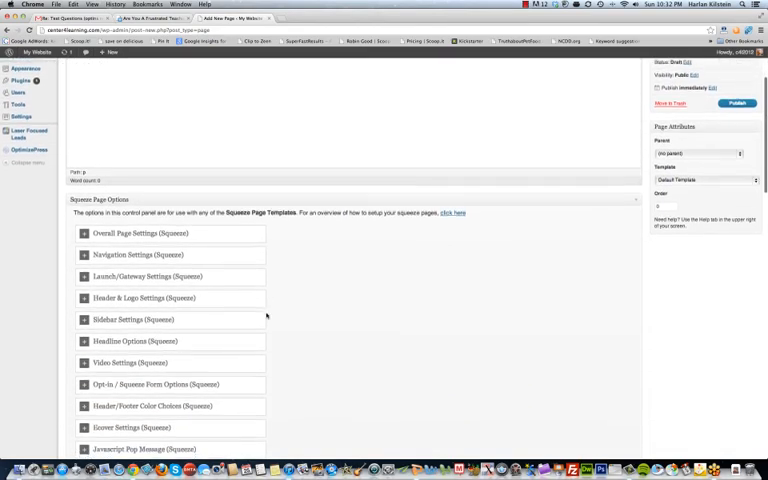
scroll("down", 3)
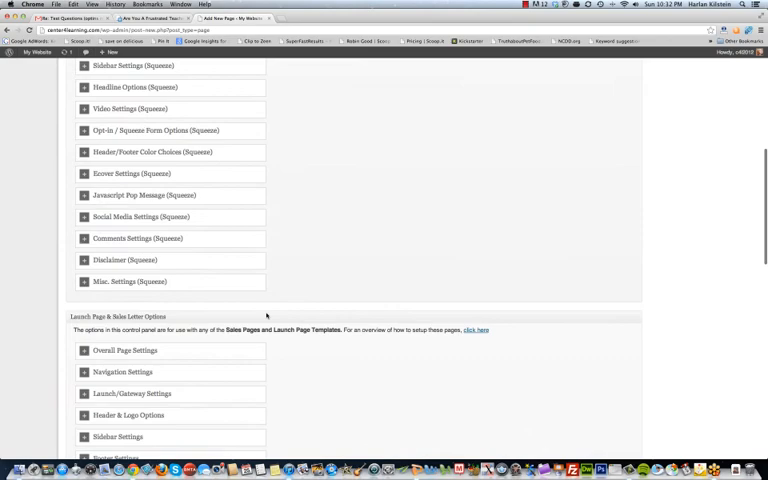
scroll("down", 3)
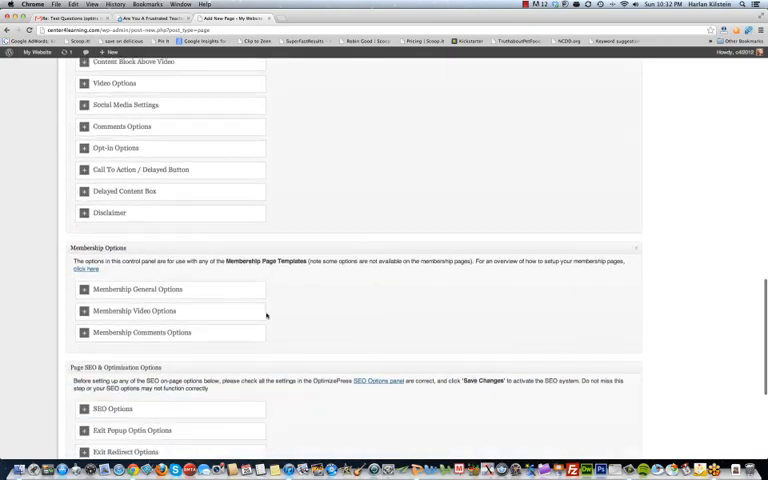
scroll("down", 3)
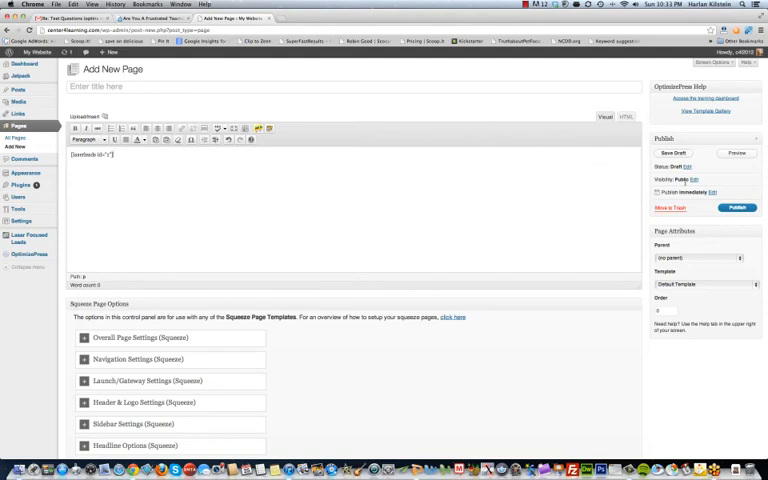
left_click(738, 208)
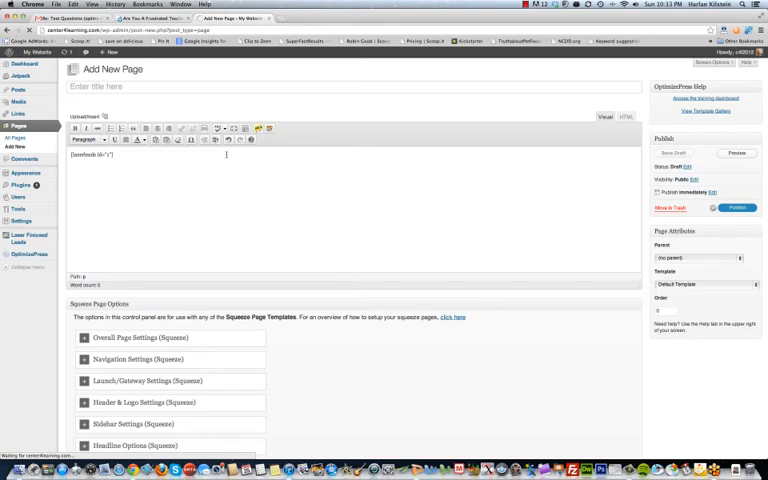
left_click(740, 208)
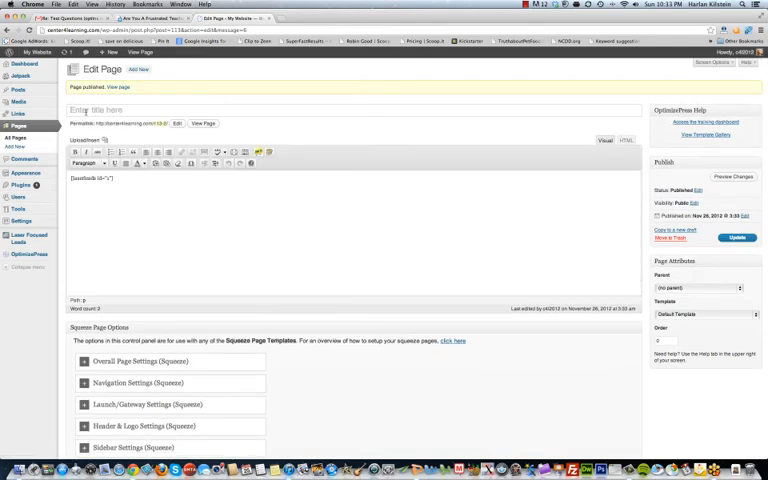
Step: Title the page 'The Teacher Quiz' with slug the-teacher-quiz and update it
type("The")
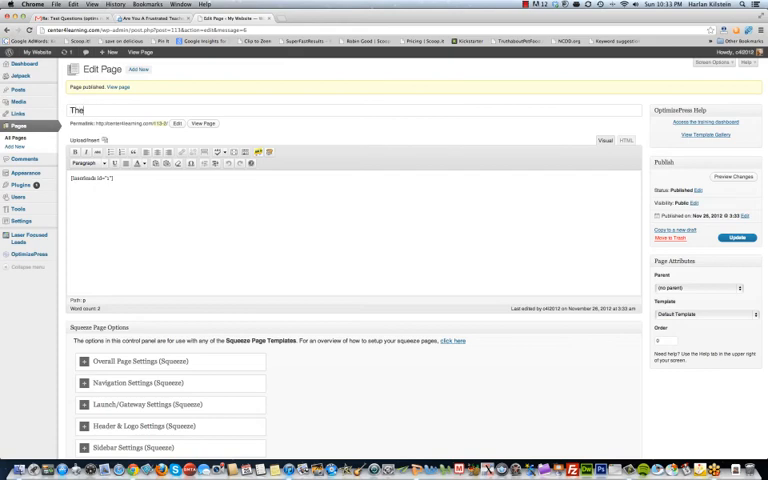
type("Teacher")
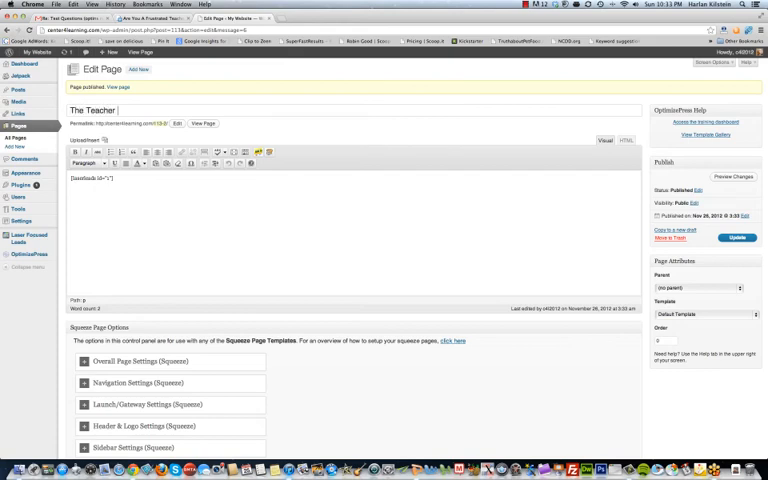
type("Q")
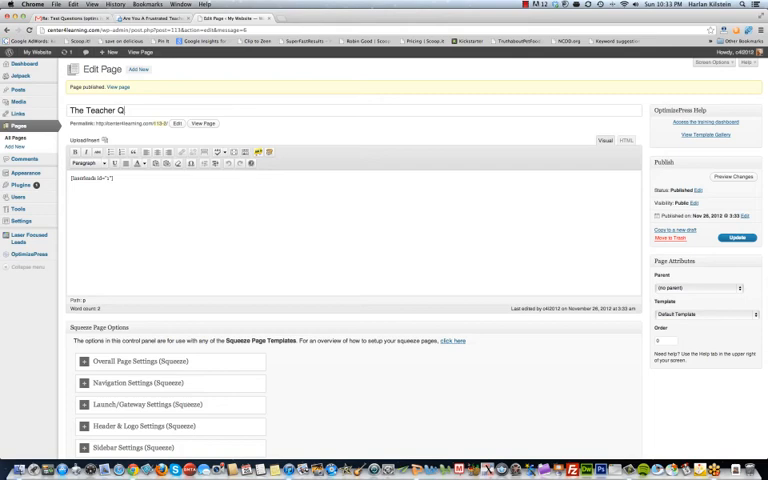
type("uiz")
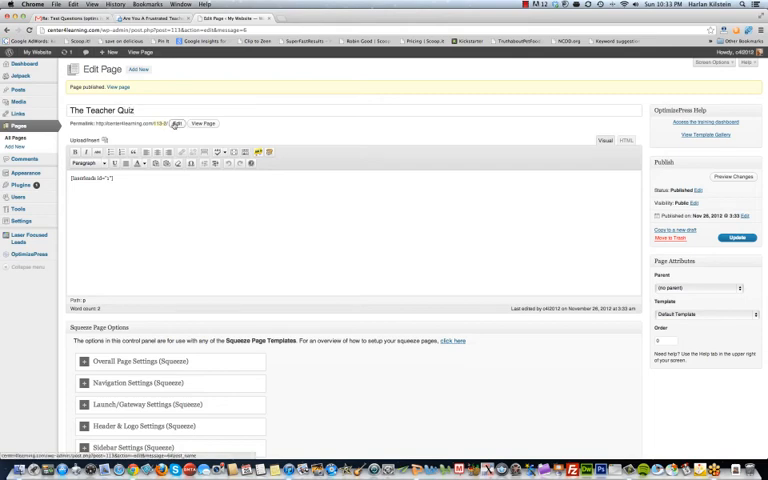
left_click(178, 123)
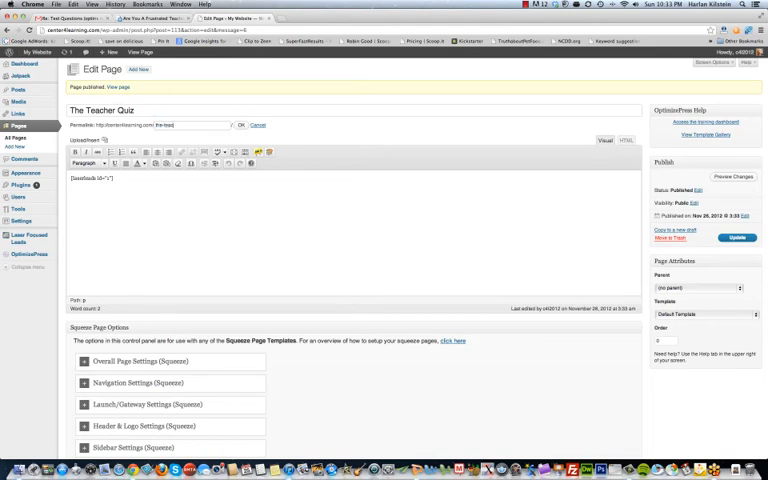
type("the-teacher-quiz")
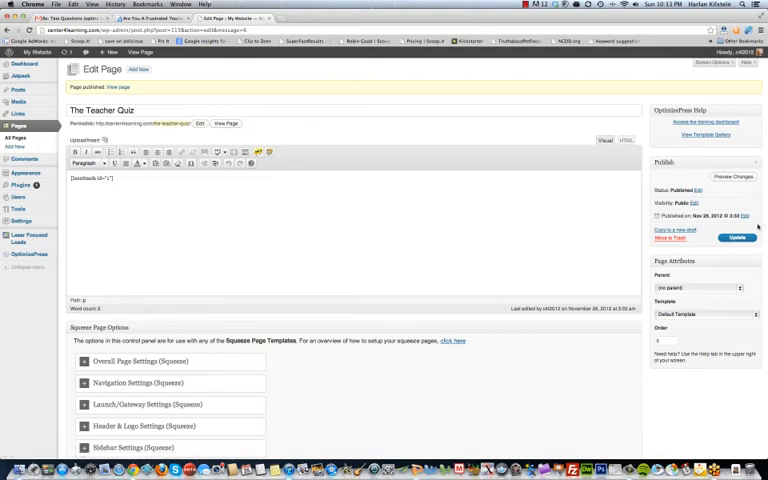
left_click(734, 239)
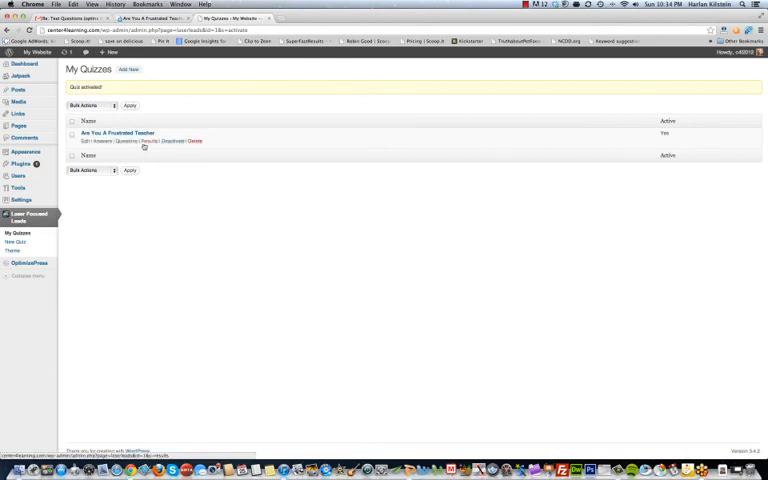
mouse_move(172, 140)
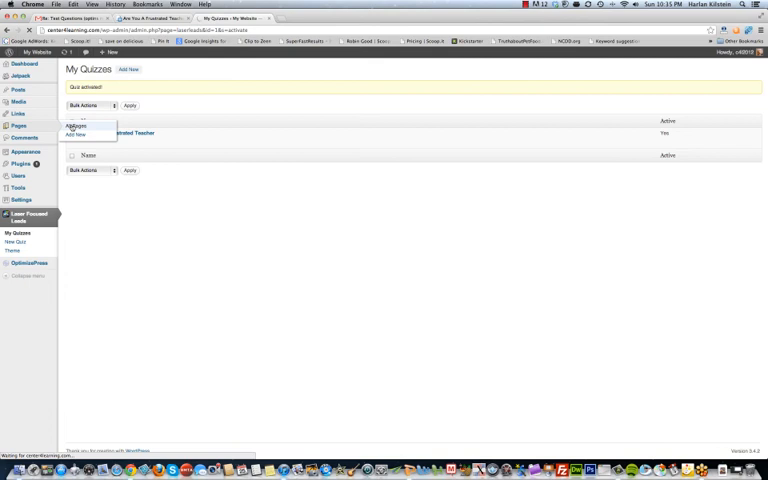
Step: Open All Pages from the Pages menu in the sidebar
left_click(16, 125)
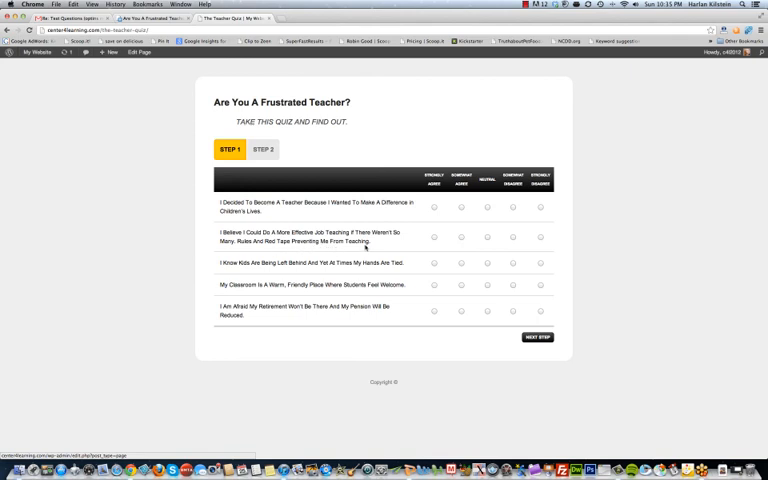
mouse_move(290, 268)
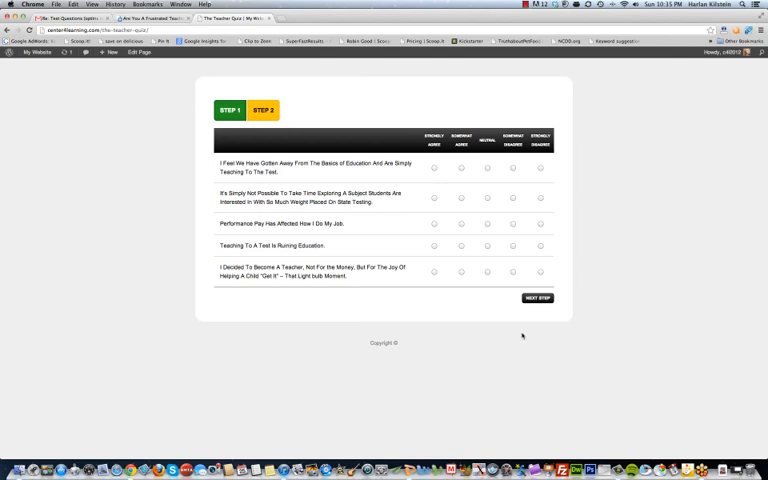
mouse_move(347, 283)
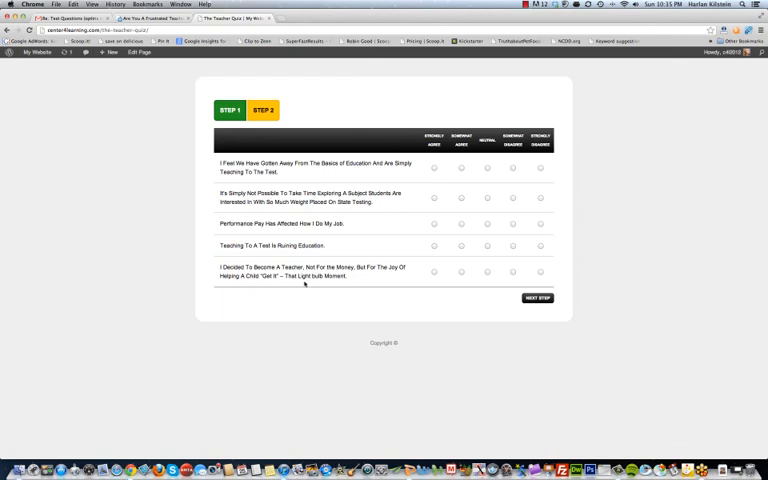
mouse_move(146, 225)
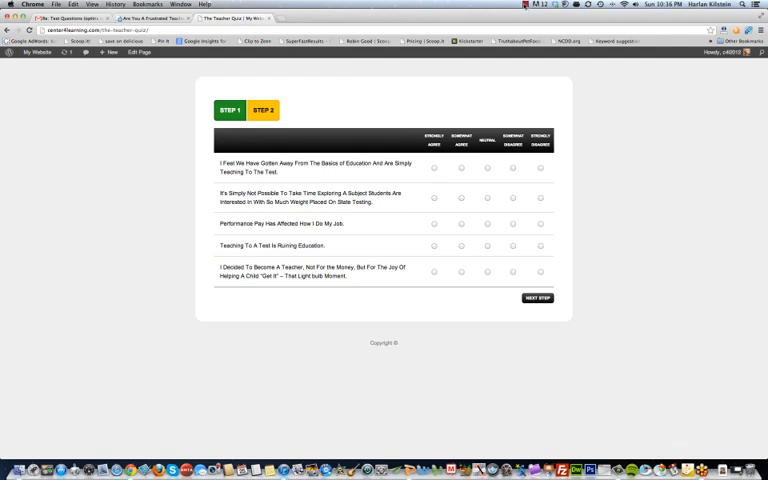
Step: Advance the live Teacher Quiz page to its Step 2 statements
left_click(529, 7)
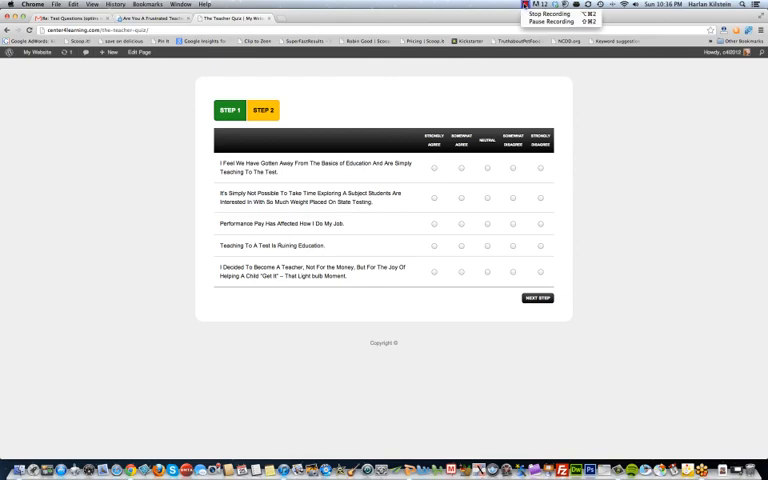